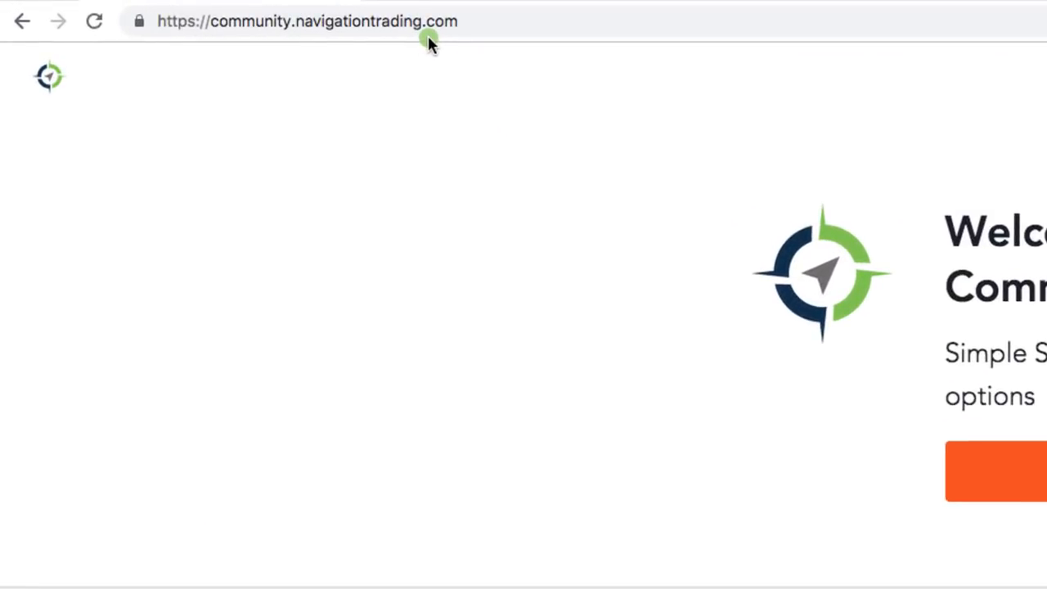
mouse_move(384, 43)
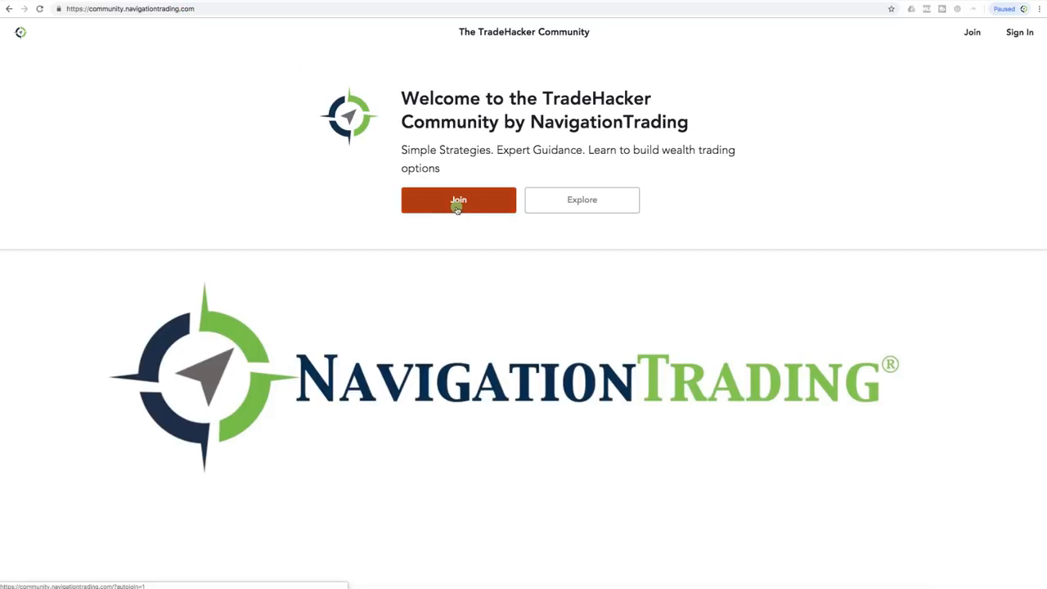
Sign in to the TradeHacker Community from its welcome page with an existing account.
left_click(458, 199)
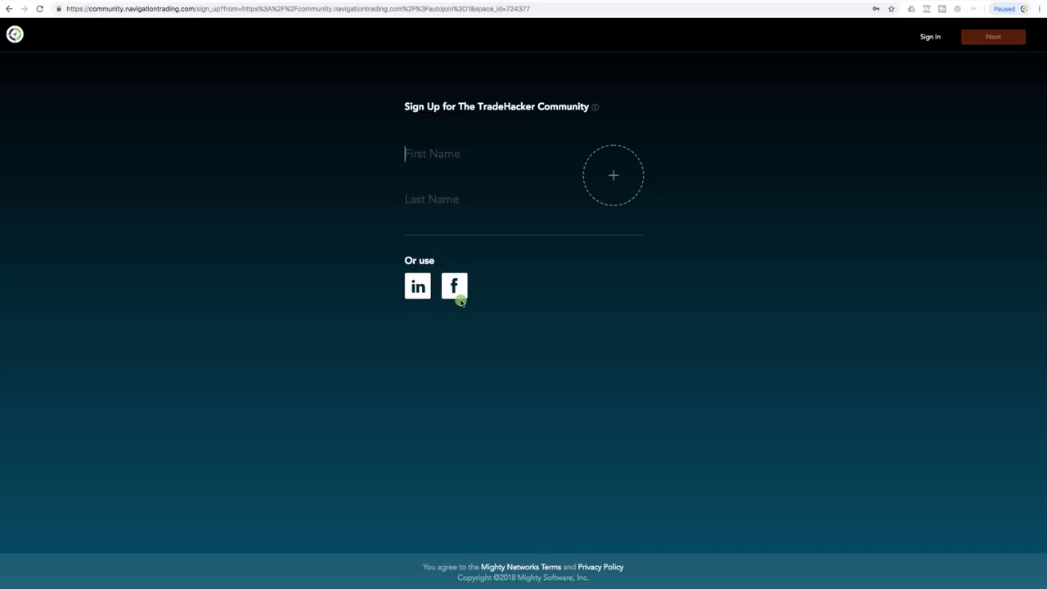
mouse_move(458, 312)
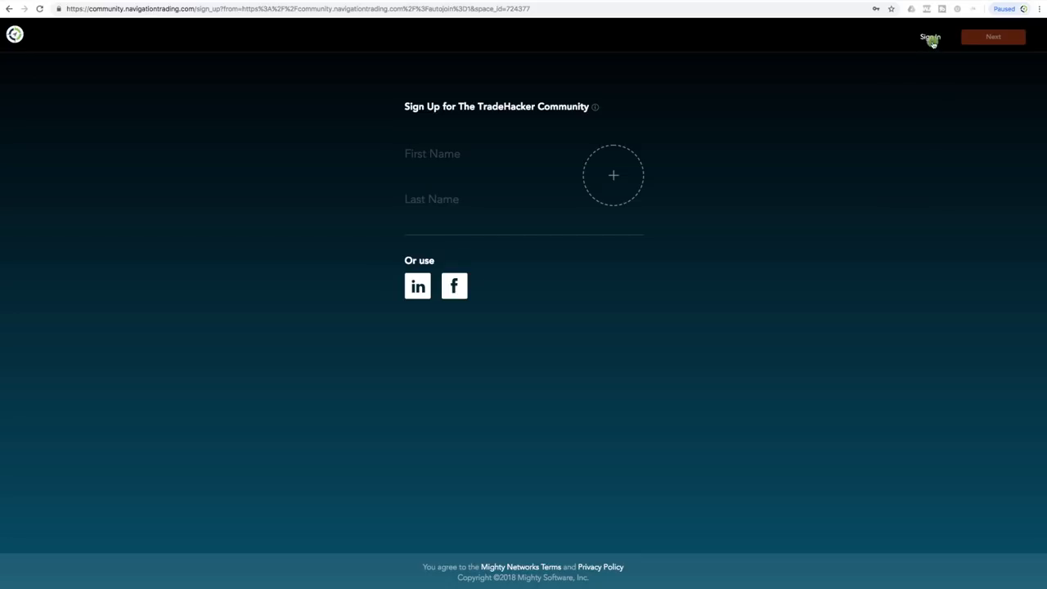
left_click(928, 38)
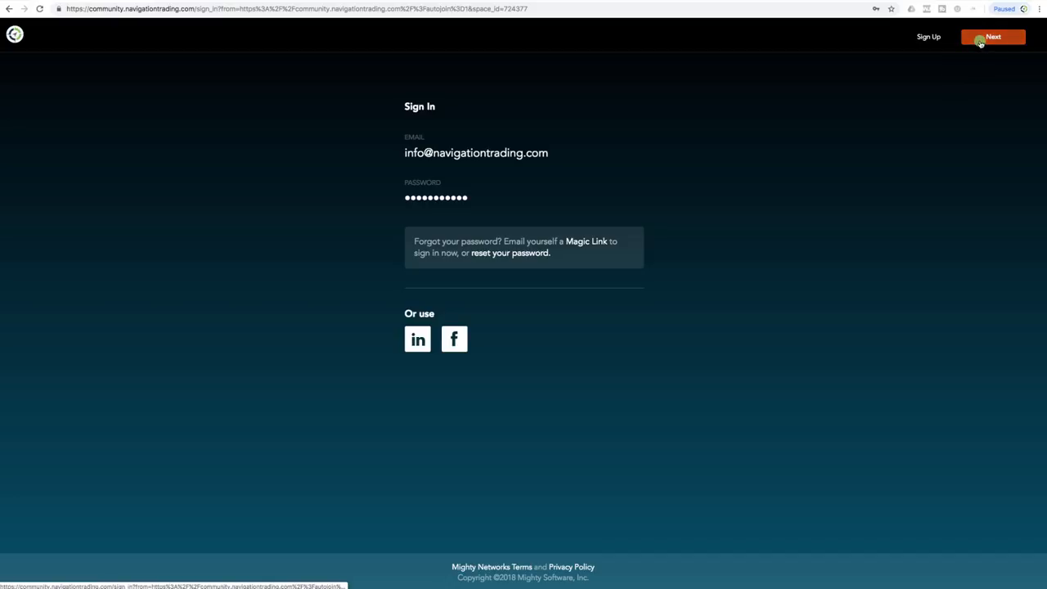
left_click(993, 36)
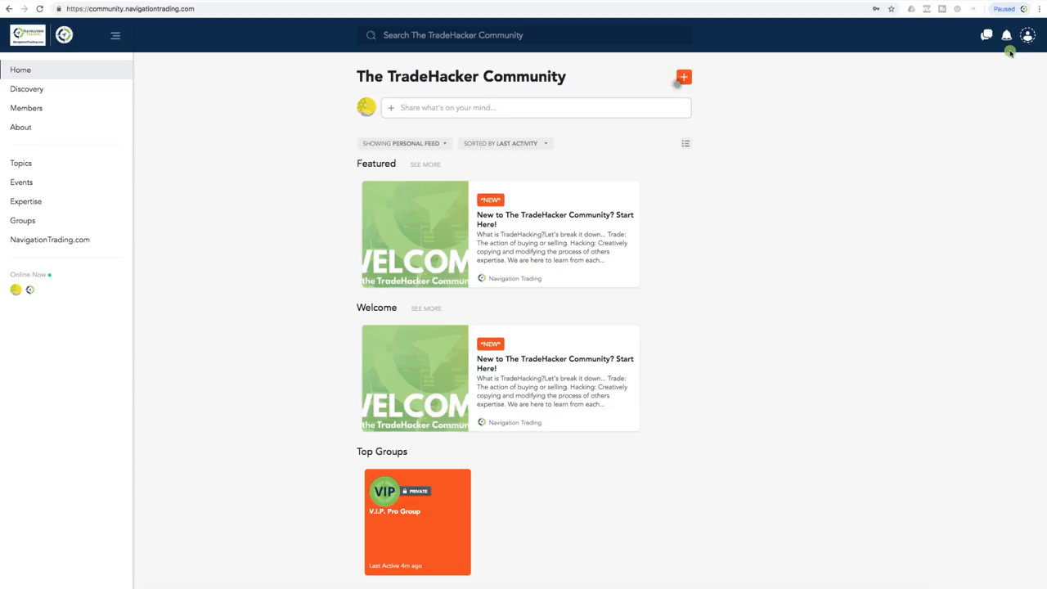
mouse_move(478, 51)
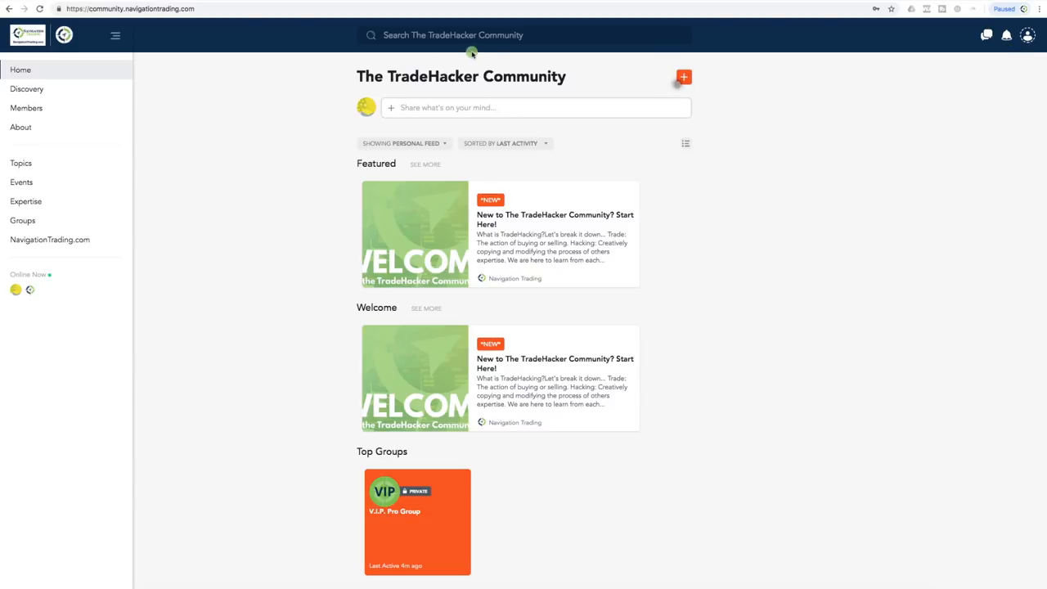
mouse_move(47, 88)
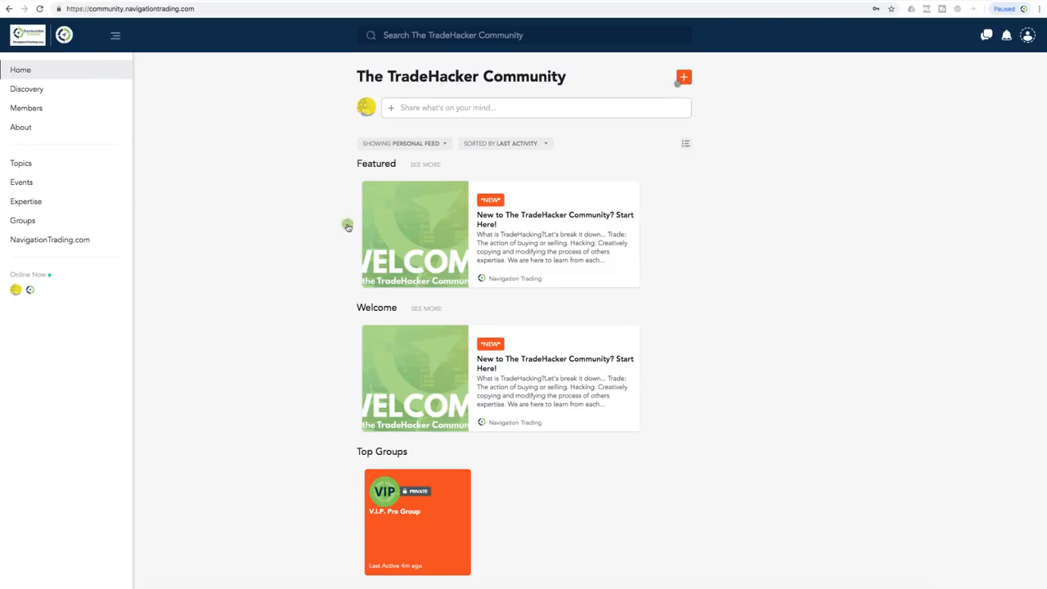
Open the featured 'Start Here!' welcome post and scroll down to its benefits.
left_click(414, 232)
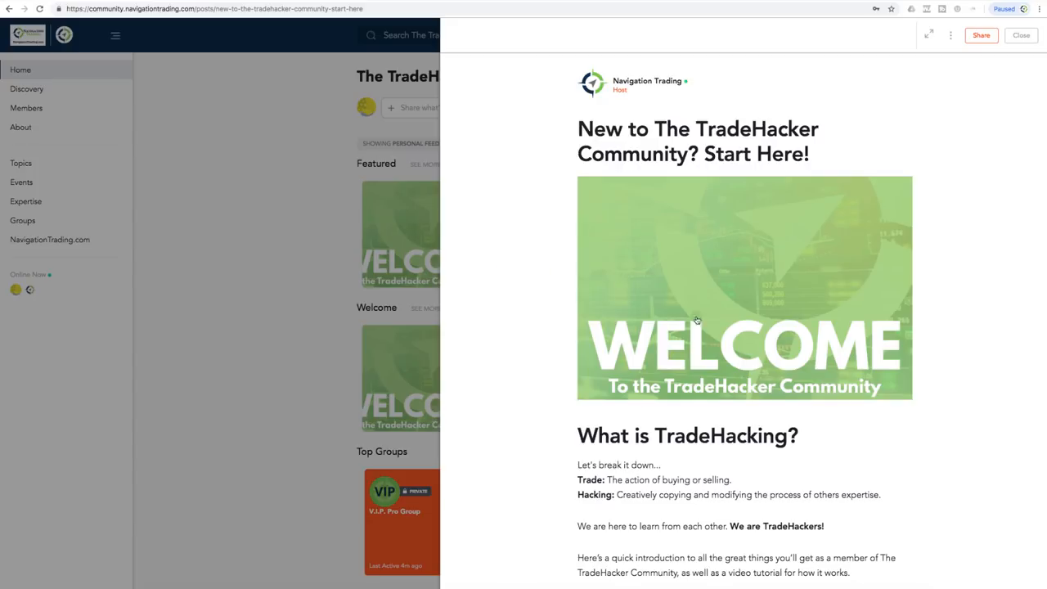
mouse_move(763, 341)
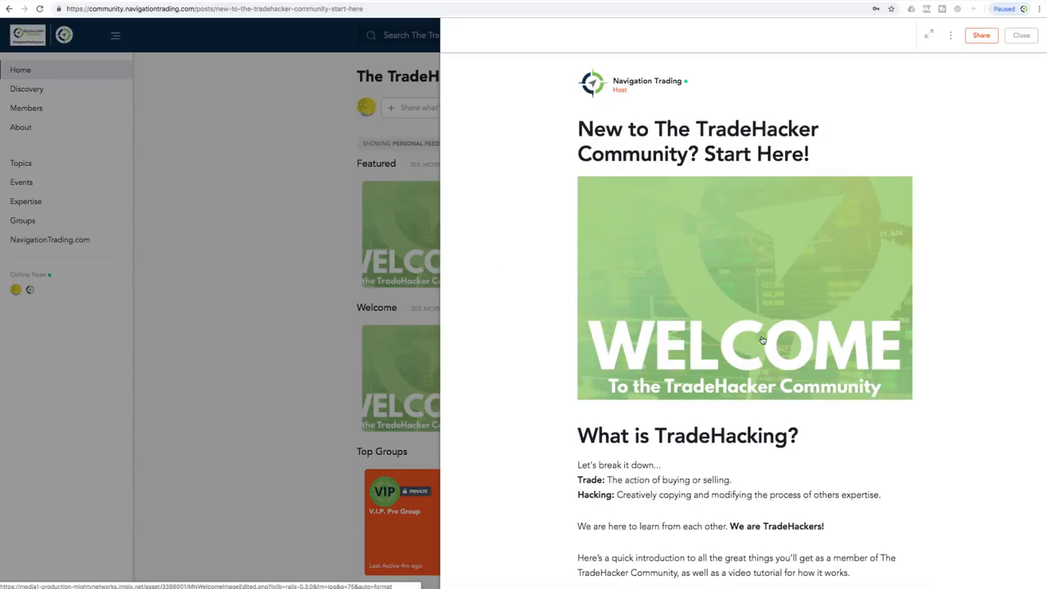
scroll("down", 3)
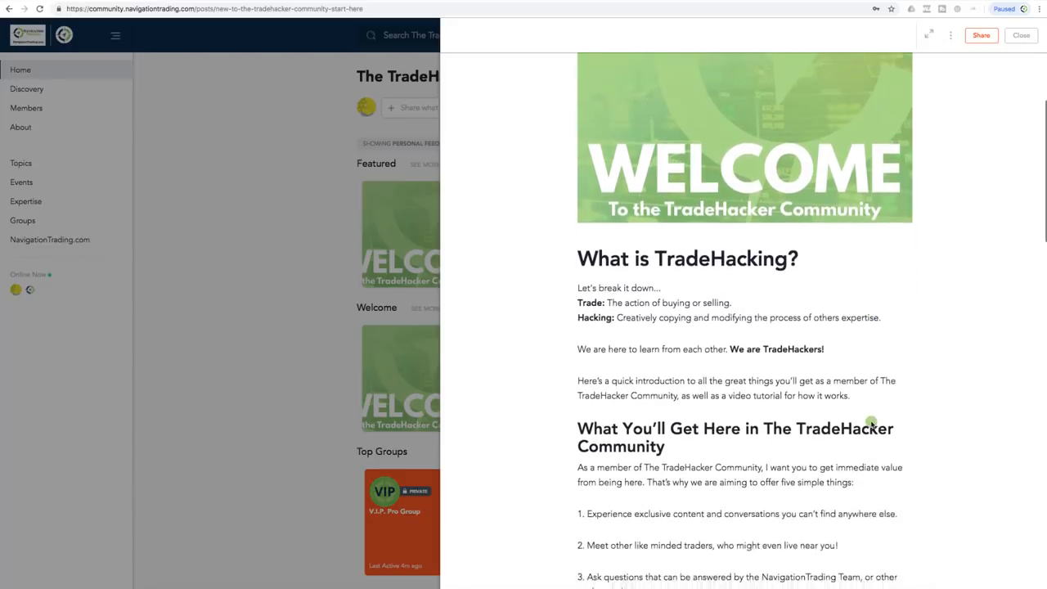
scroll("down", 3)
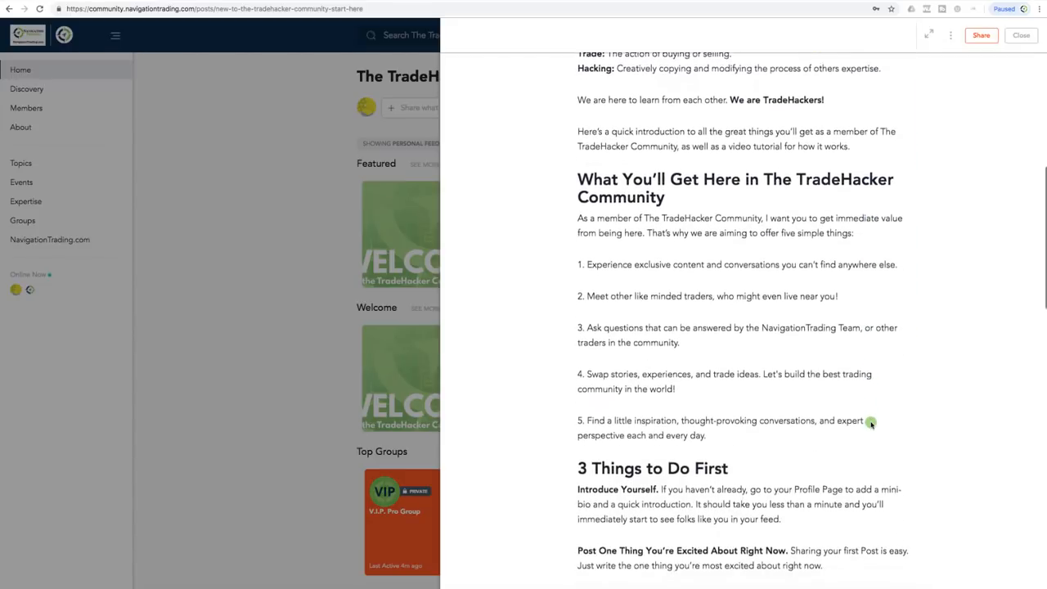
scroll("down", 3)
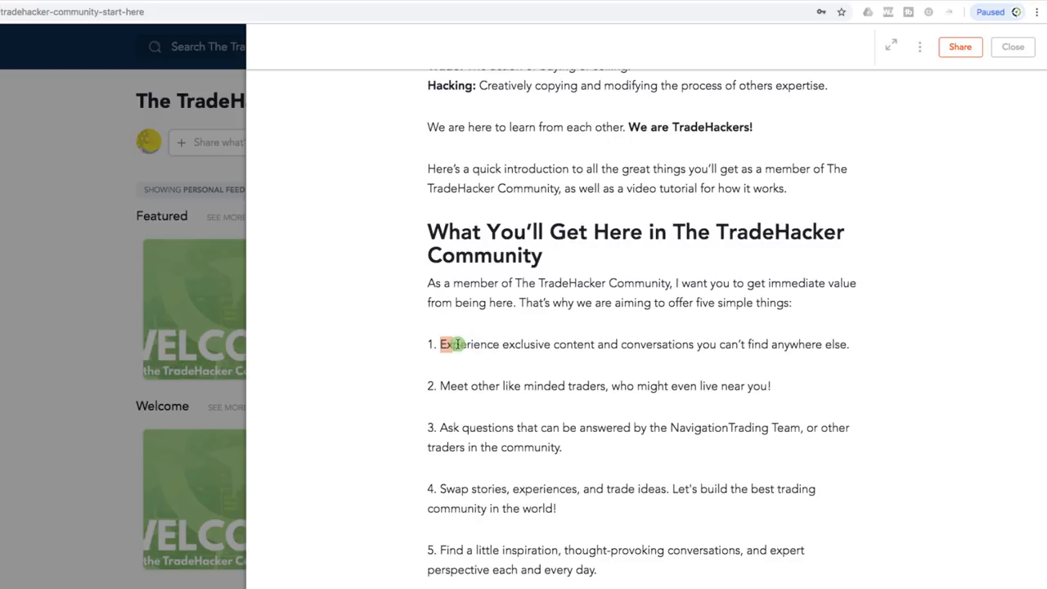
Highlight the benefit lines on exclusive content and meeting other traders, then read on.
left_click_drag(442, 344, 748, 343)
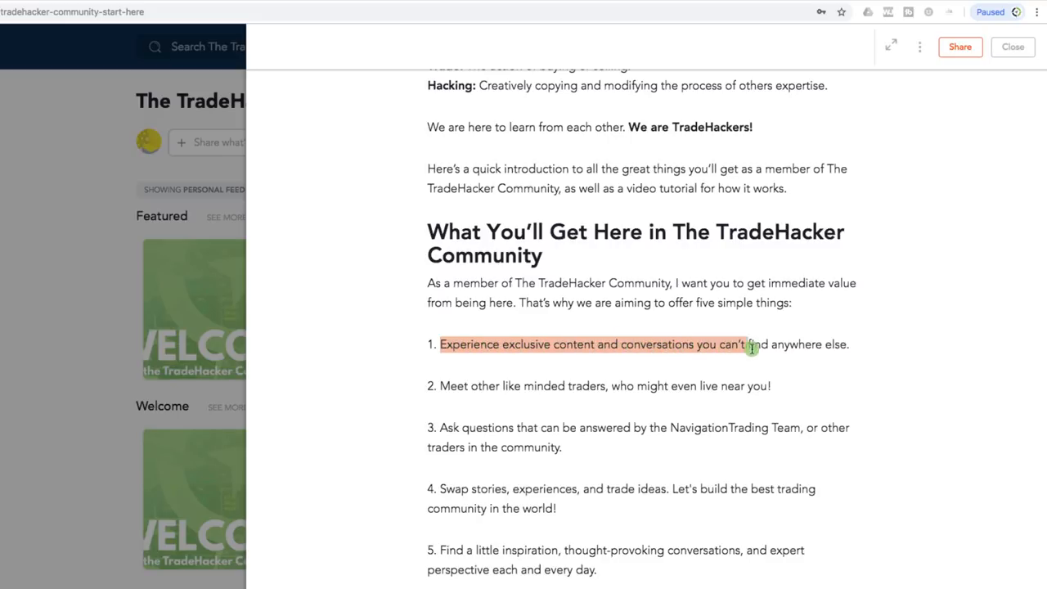
left_click_drag(751, 344, 860, 344)
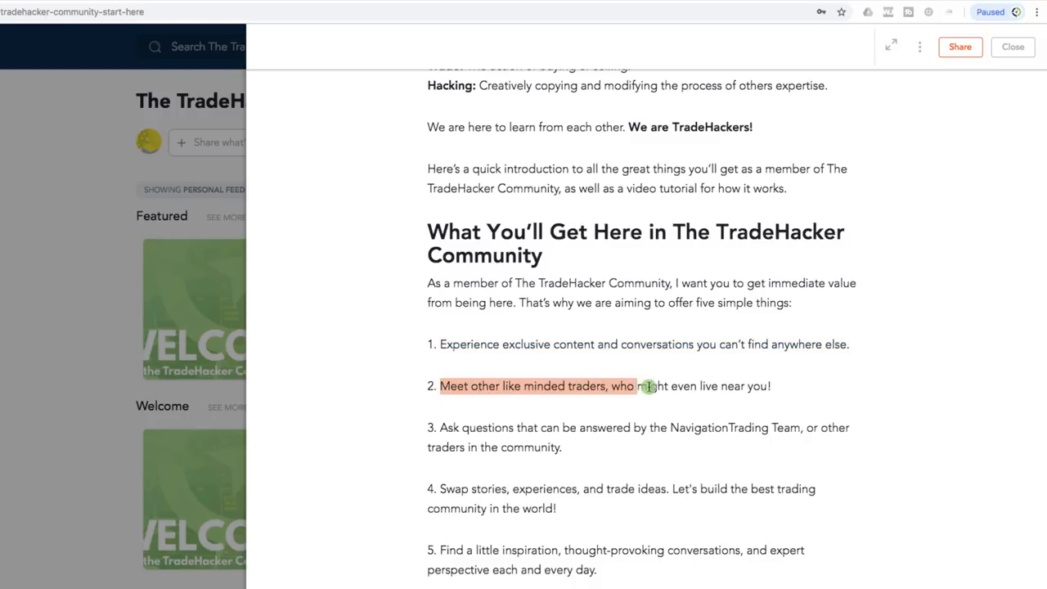
left_click_drag(646, 385, 788, 385)
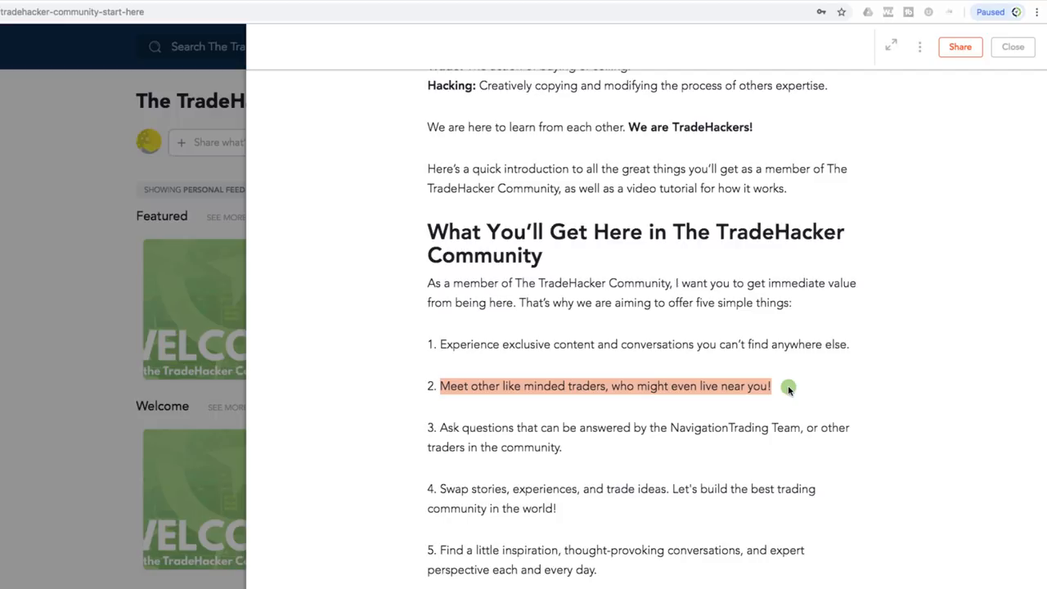
mouse_move(467, 415)
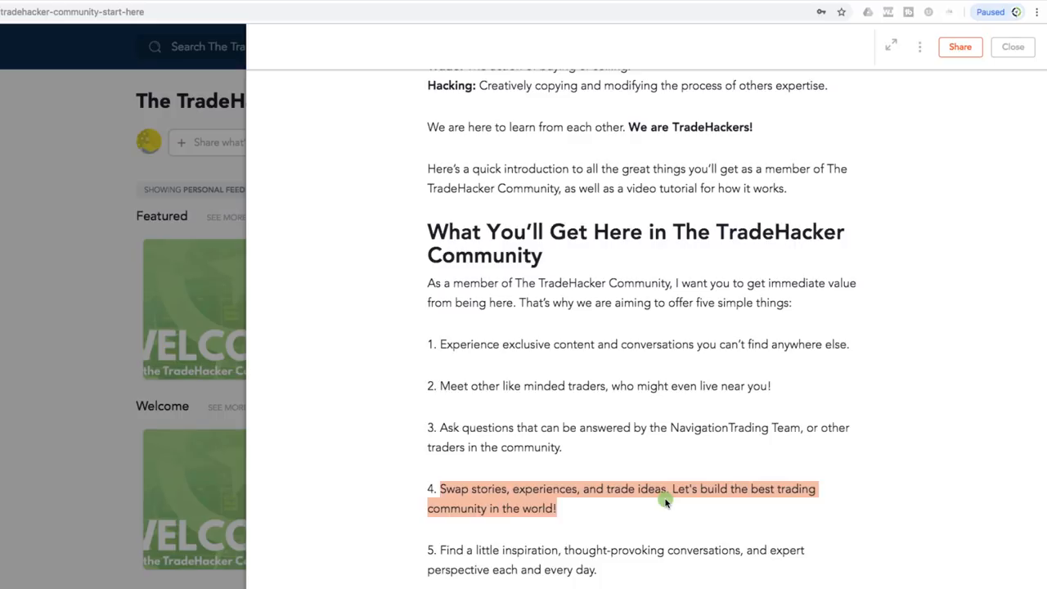
scroll("down", 3)
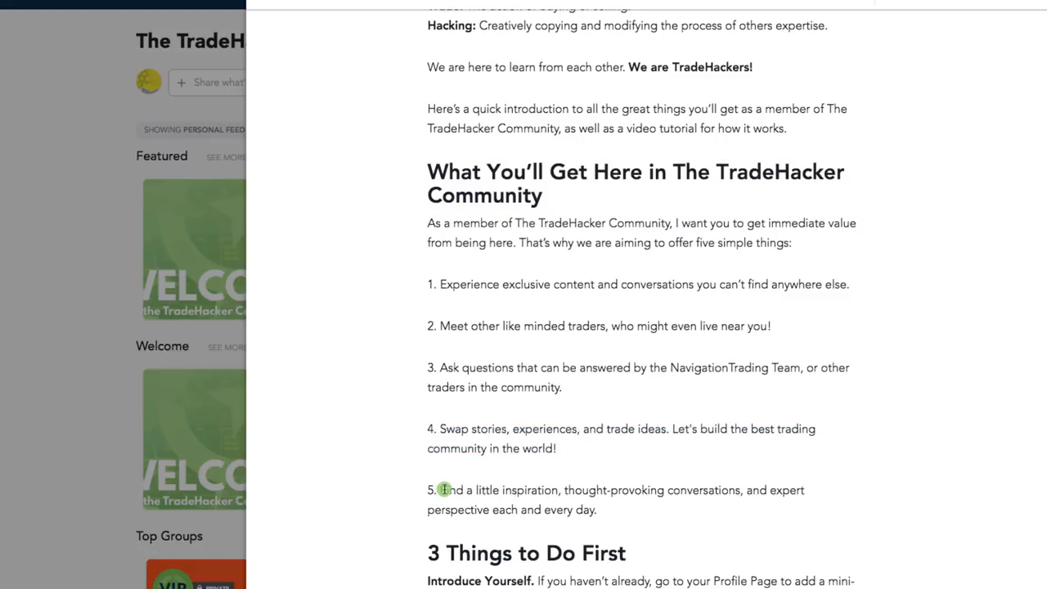
left_click_drag(440, 490, 720, 500)
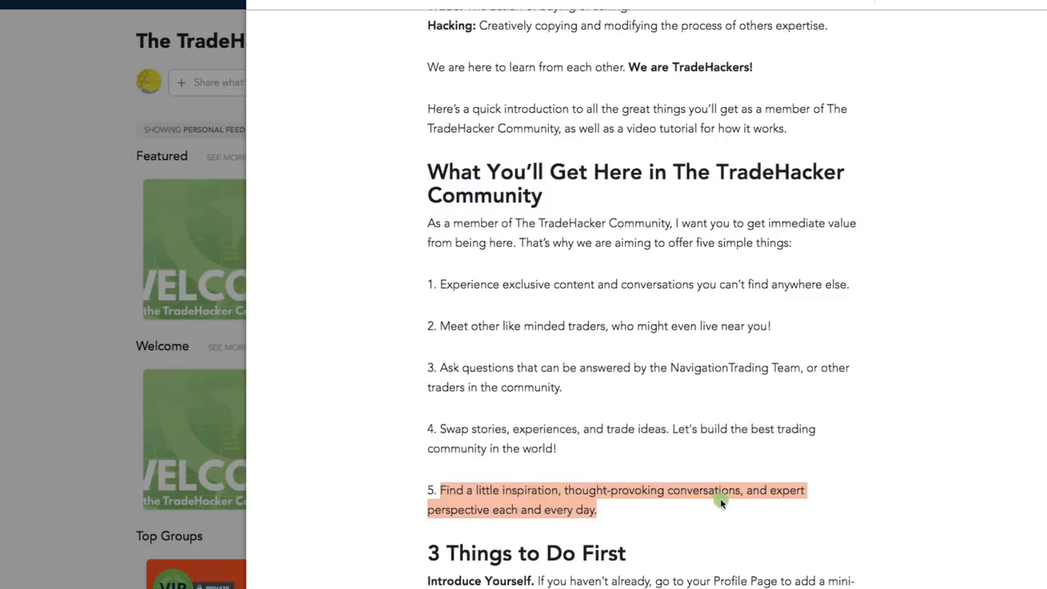
mouse_move(739, 508)
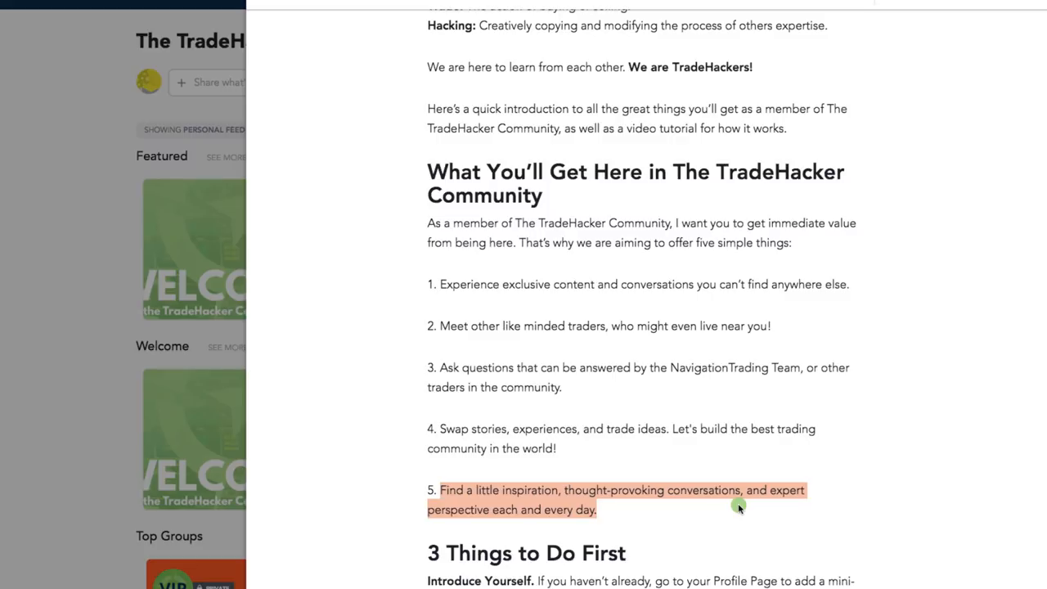
scroll("down", 3)
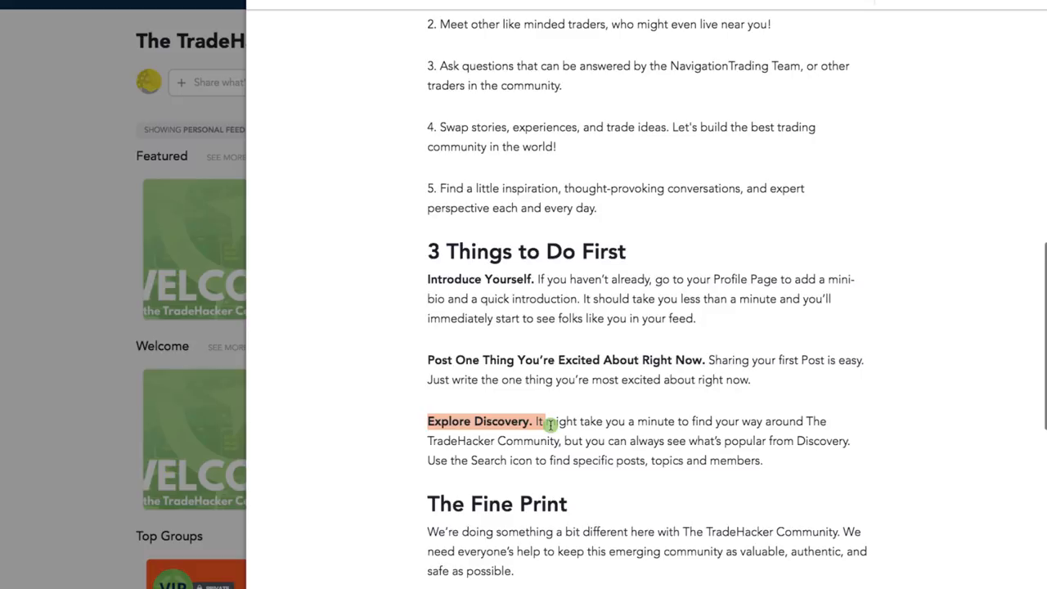
scroll("down", 3)
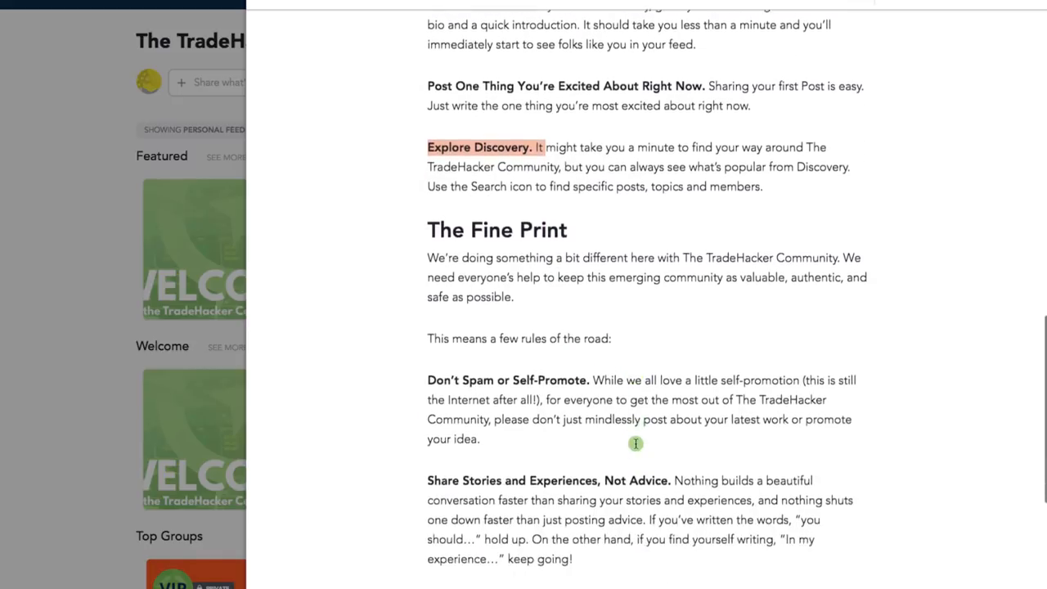
scroll("down", 3)
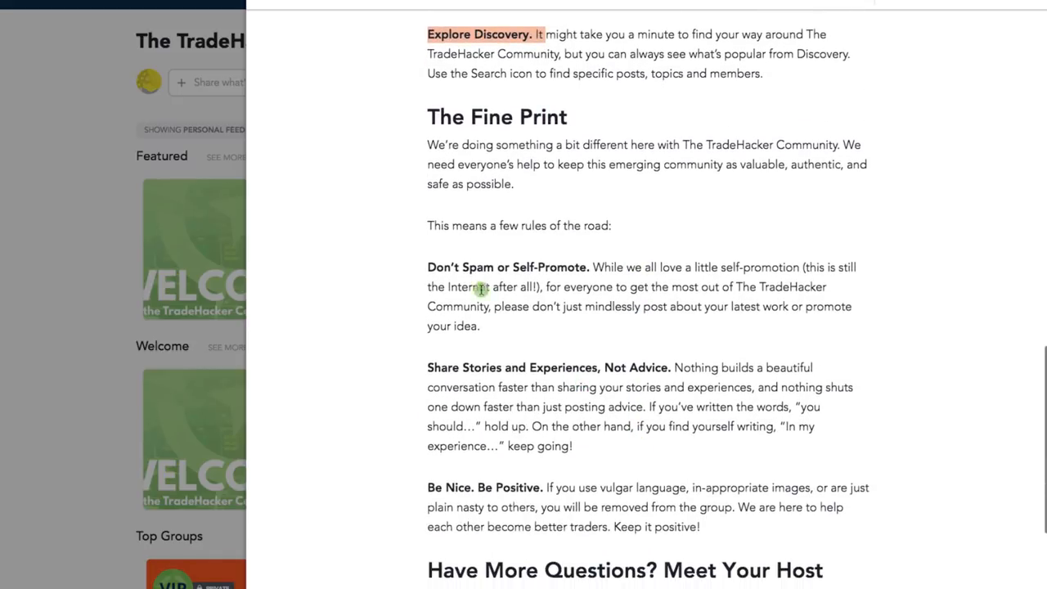
mouse_move(430, 268)
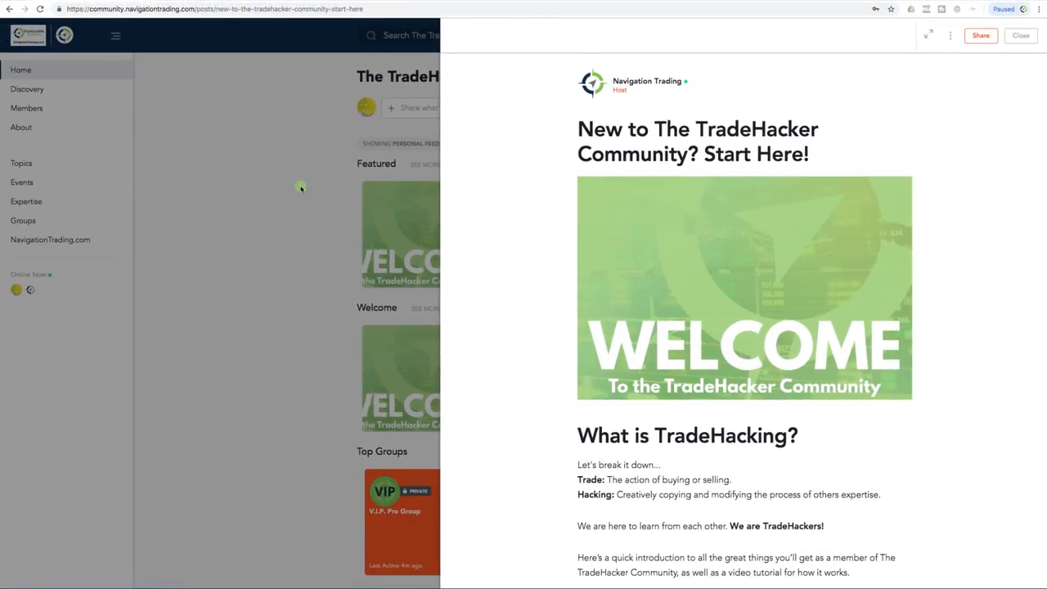
Close the welcome post, compose a new post 'Trade idea', and try to publish it.
left_click(1020, 35)
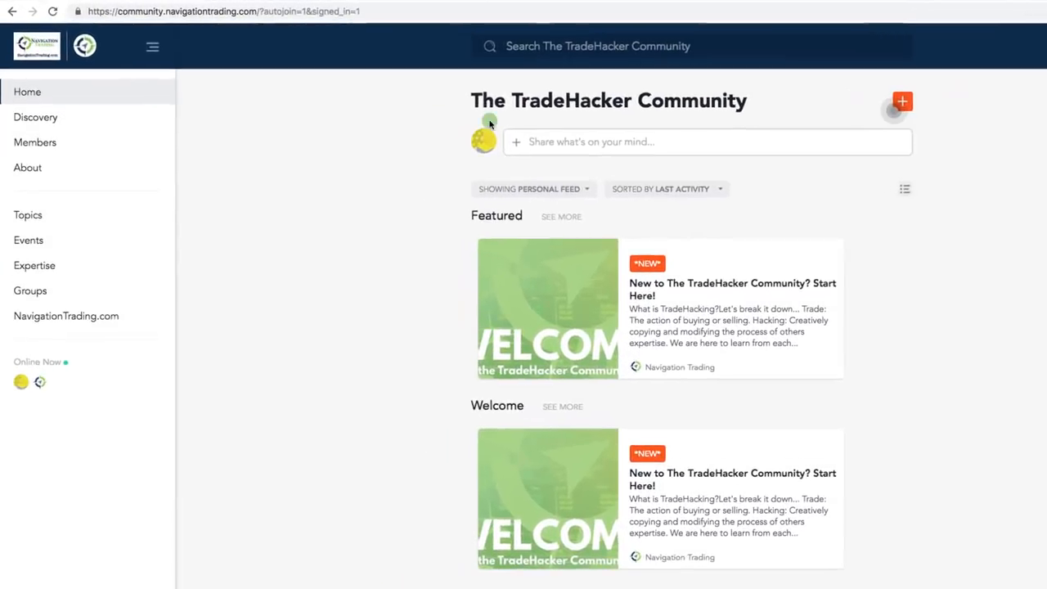
left_click(708, 141)
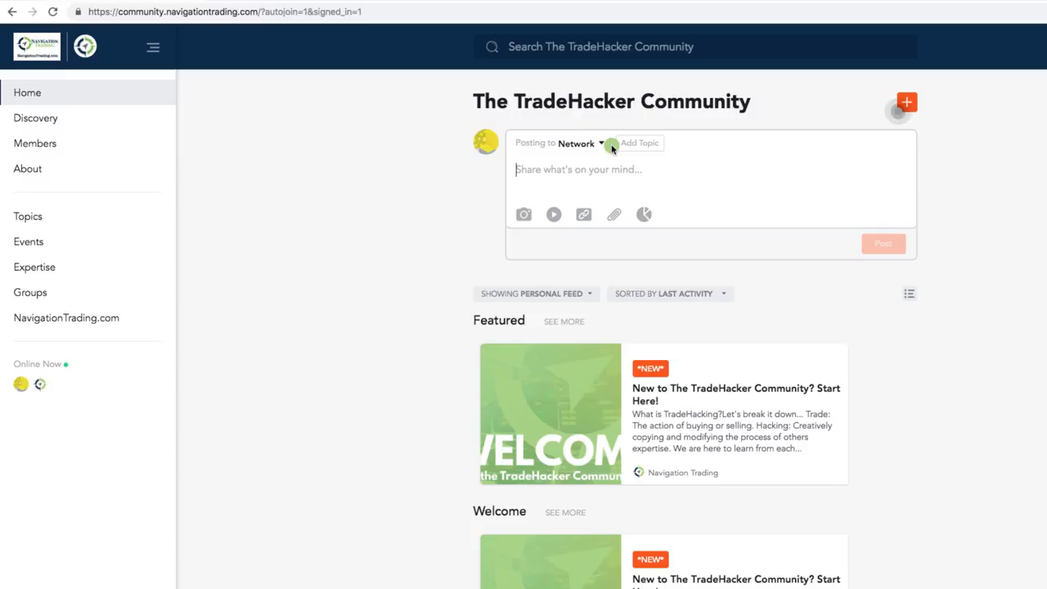
type("Trade")
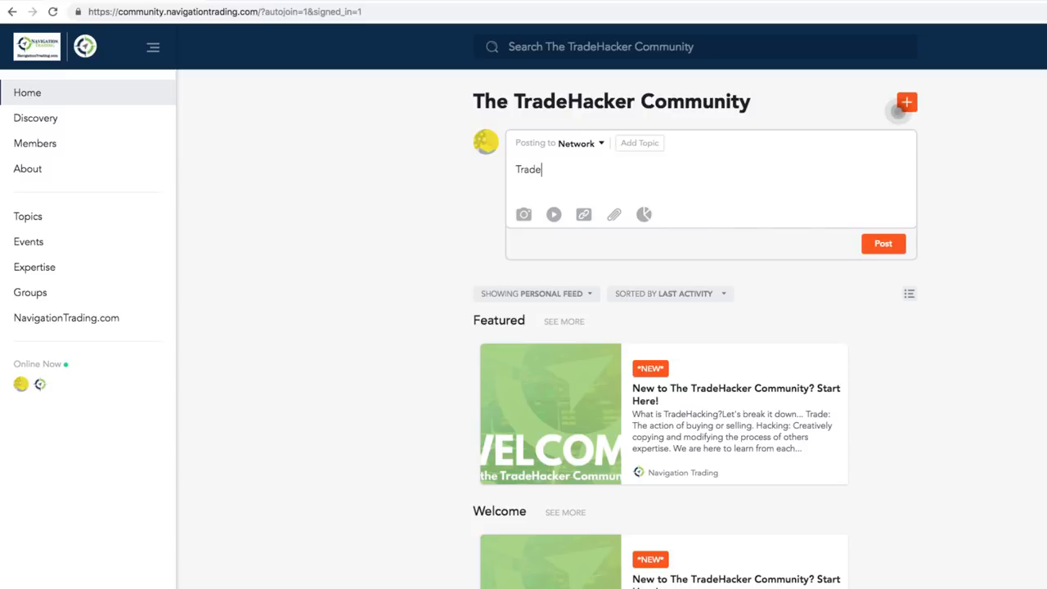
type("idea")
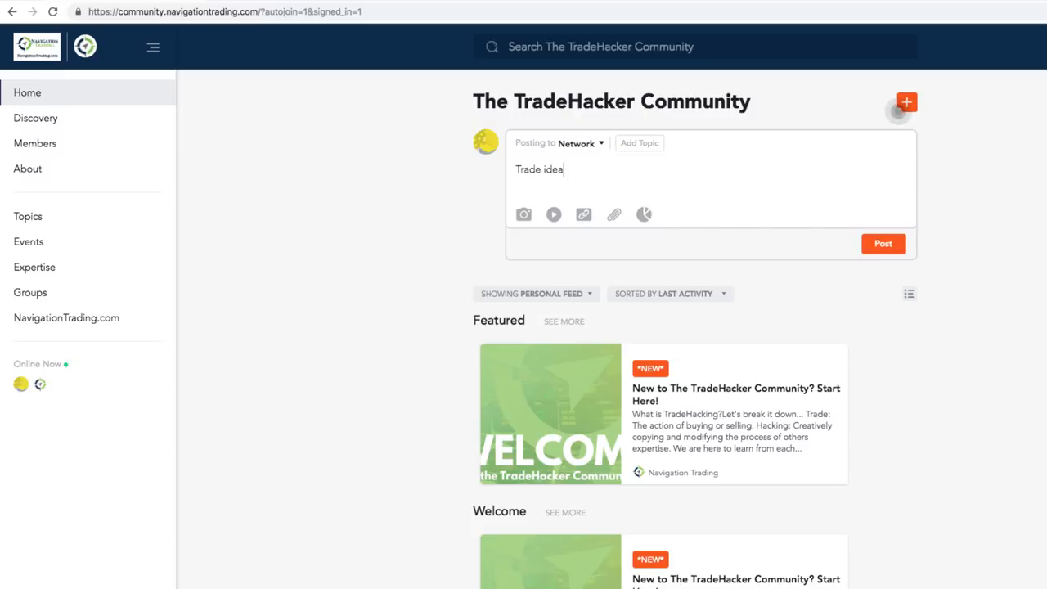
mouse_move(654, 160)
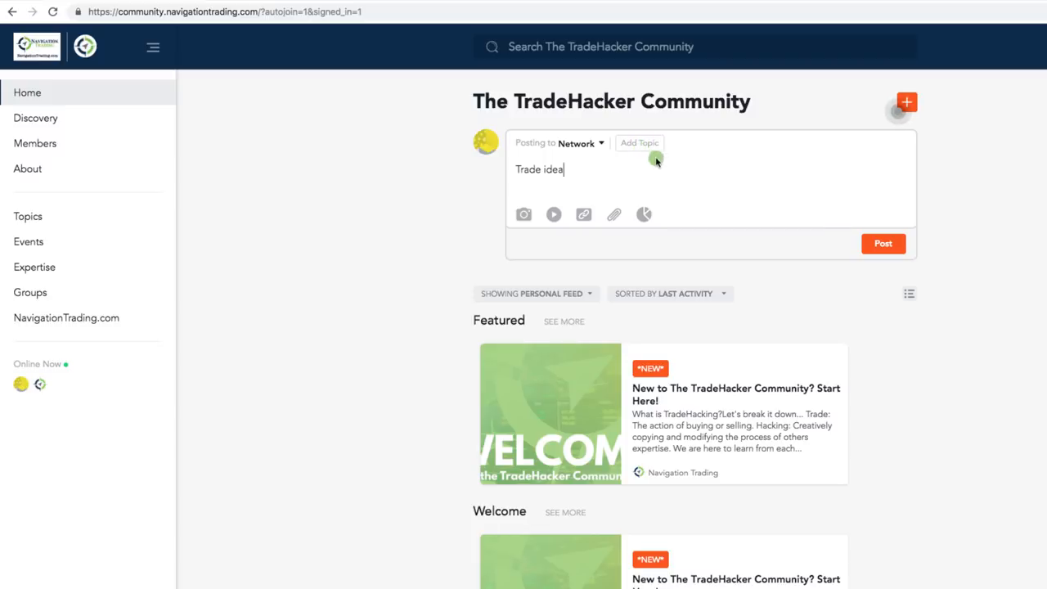
left_click(883, 244)
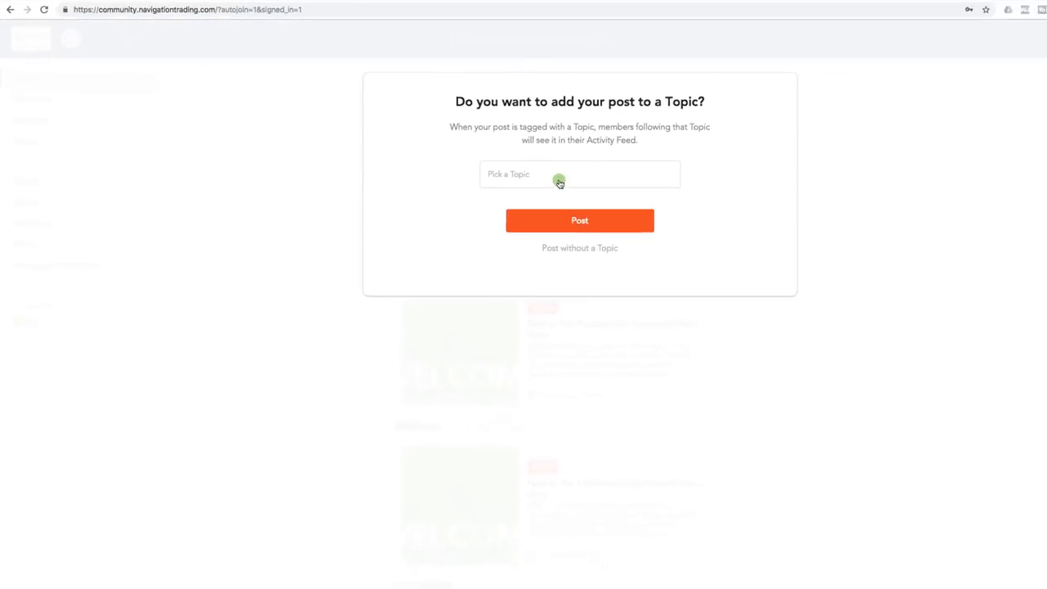
Tag the draft with the Trade Ideas topic, then dismiss the topic prompt unposted.
left_click(558, 174)
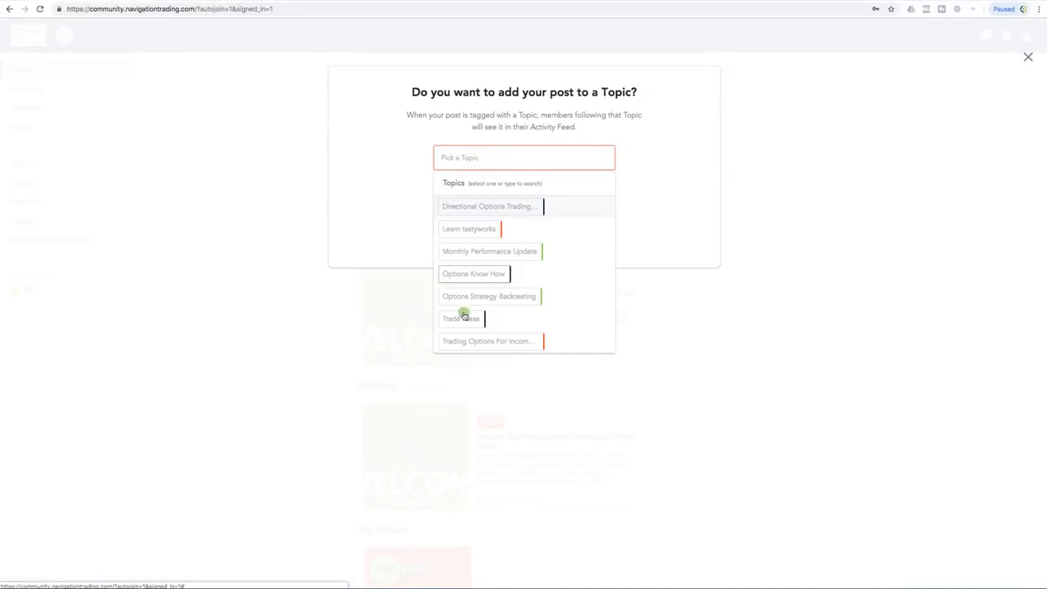
left_click(461, 319)
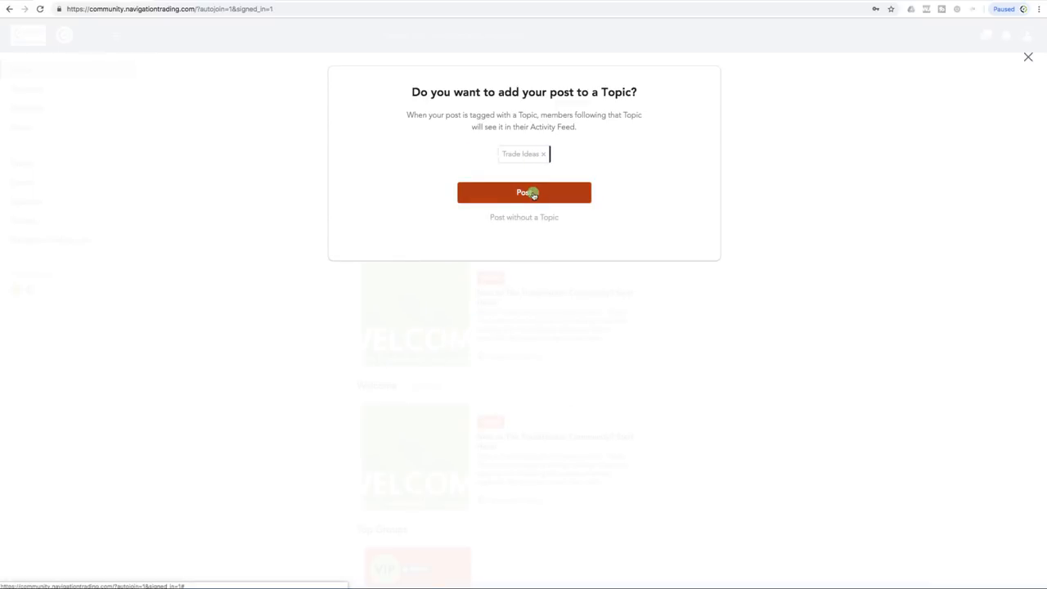
mouse_move(1011, 77)
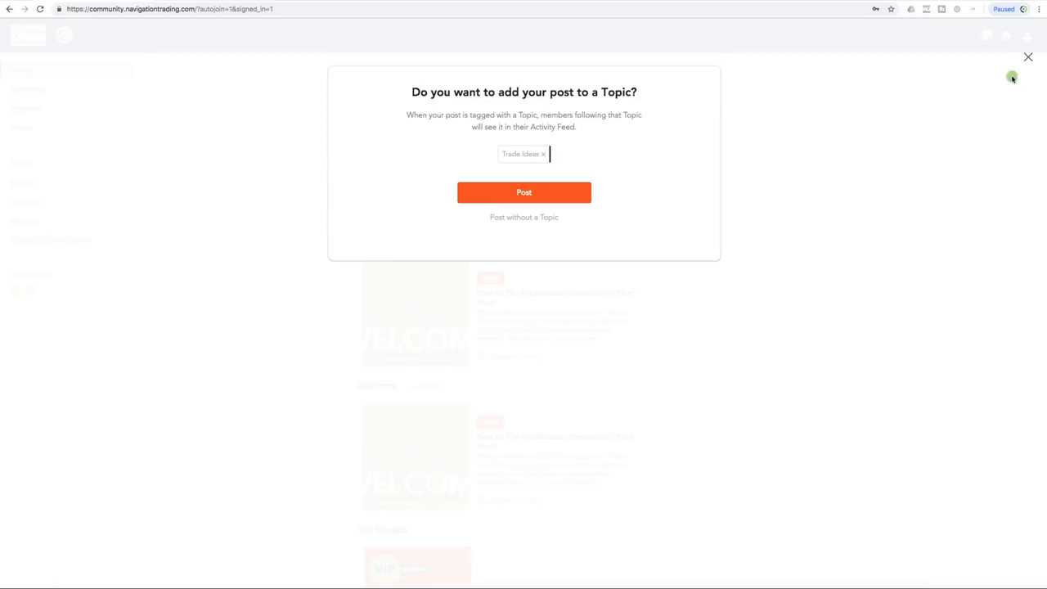
left_click(1027, 56)
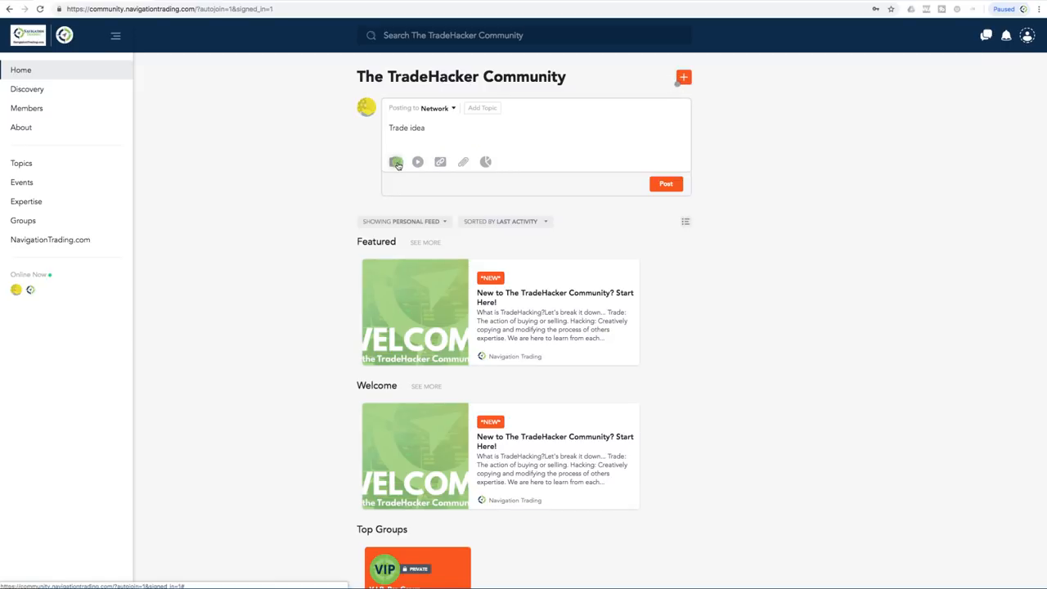
mouse_move(415, 161)
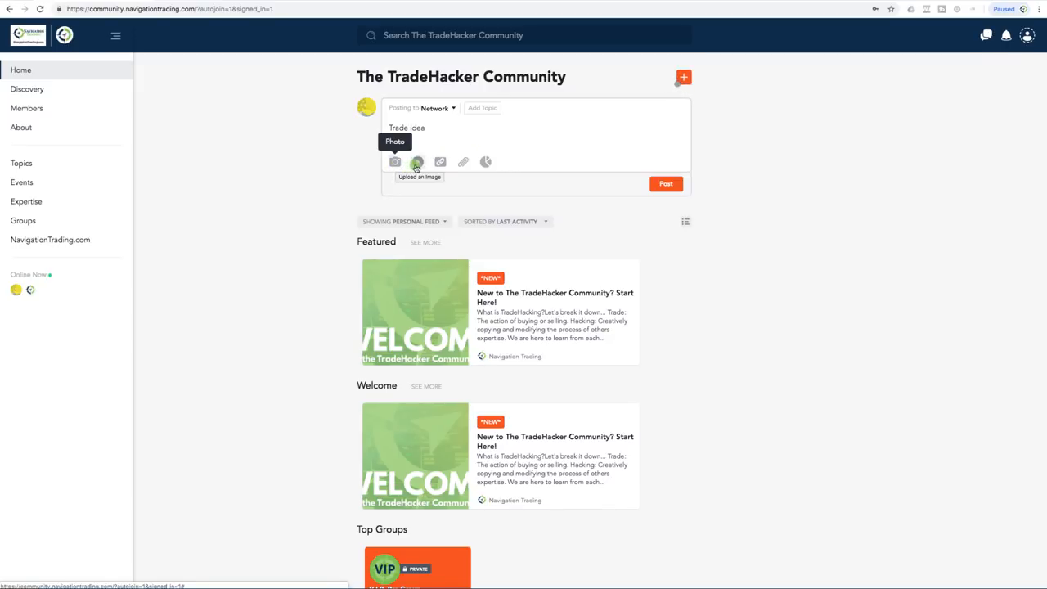
mouse_move(440, 161)
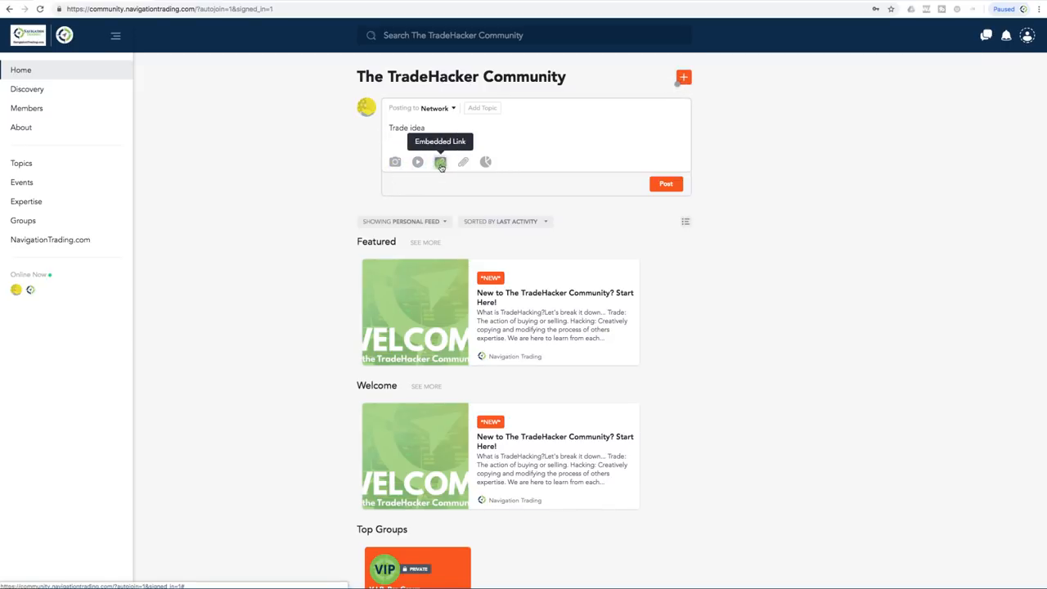
mouse_move(463, 162)
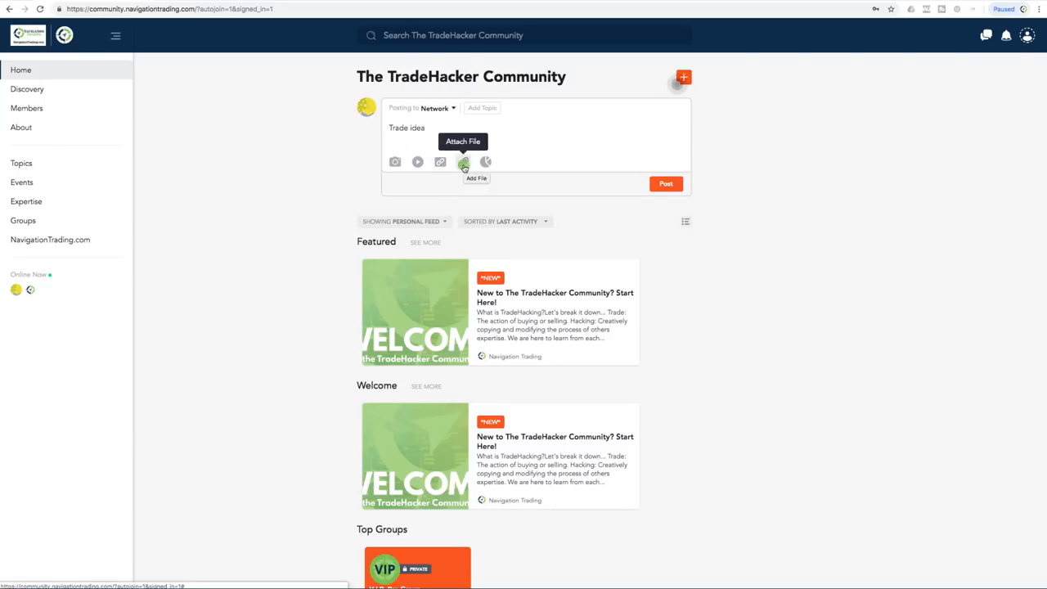
mouse_move(487, 163)
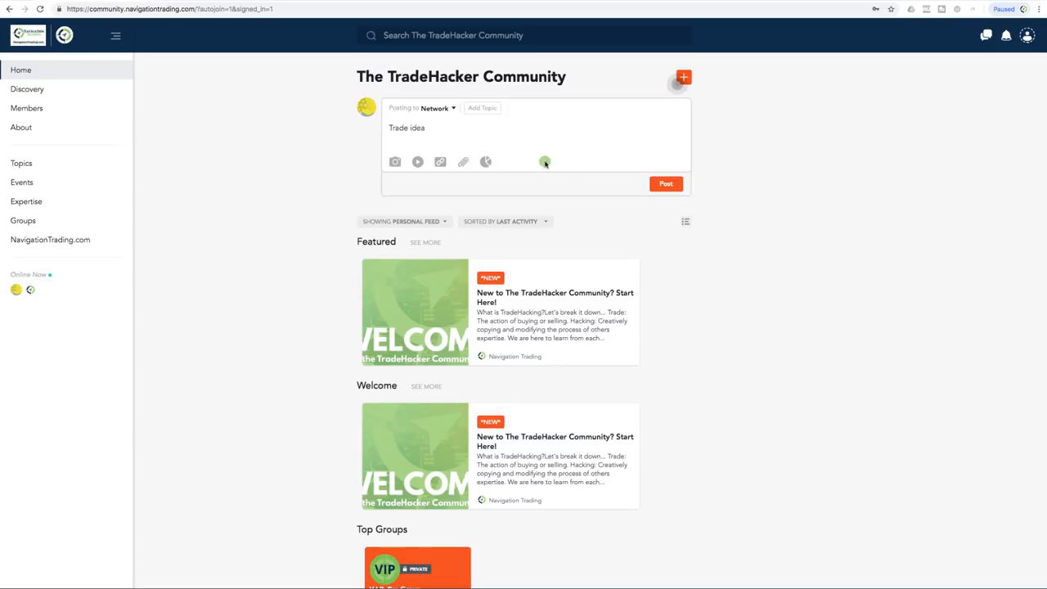
mouse_move(265, 155)
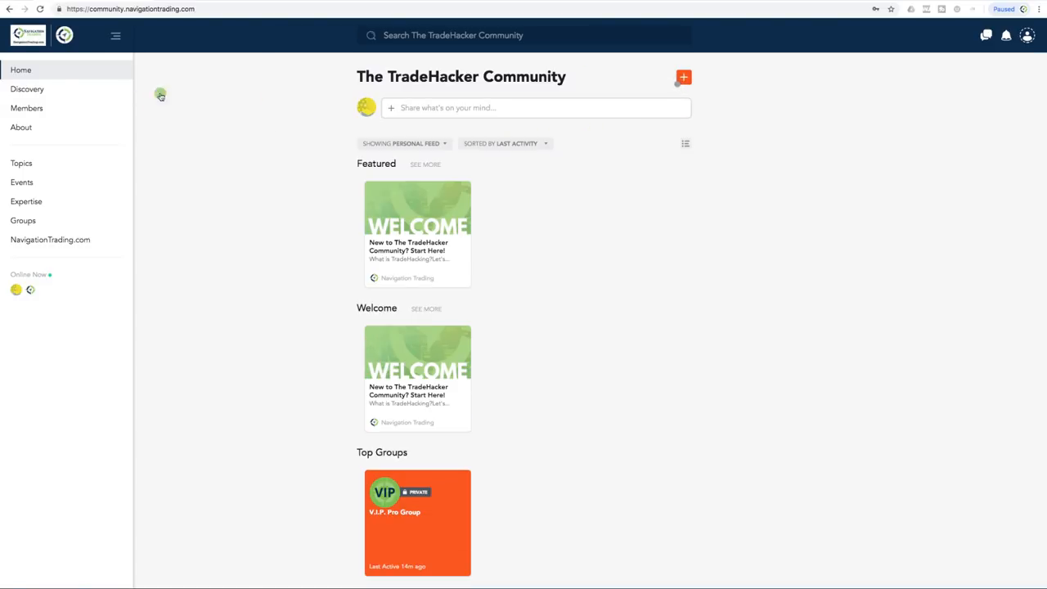
Browse Discovery's top posts, topics, members and groups, then open the Members directory.
left_click(27, 89)
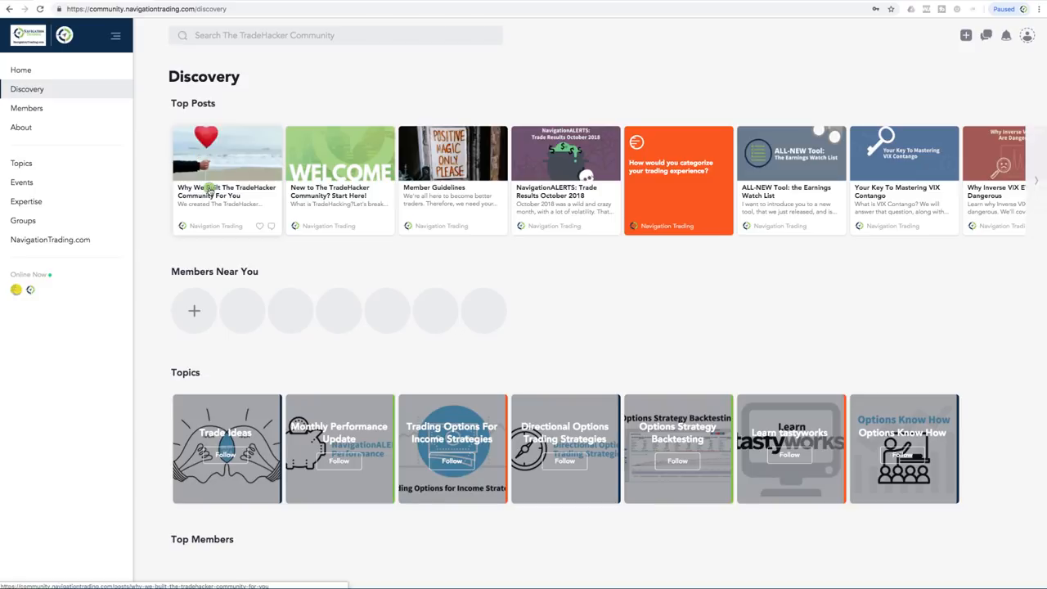
mouse_move(333, 209)
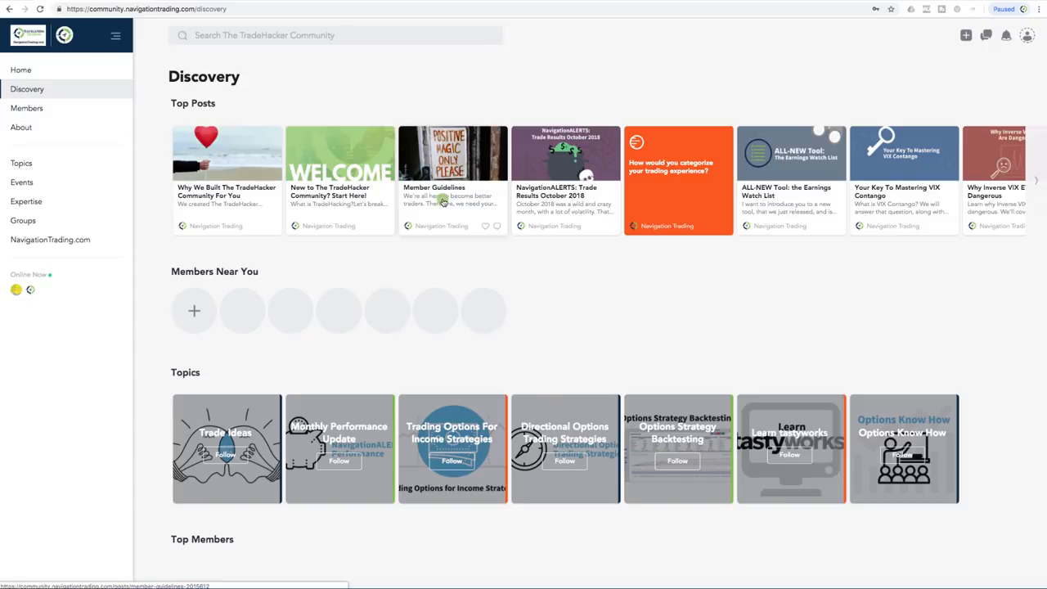
mouse_move(545, 186)
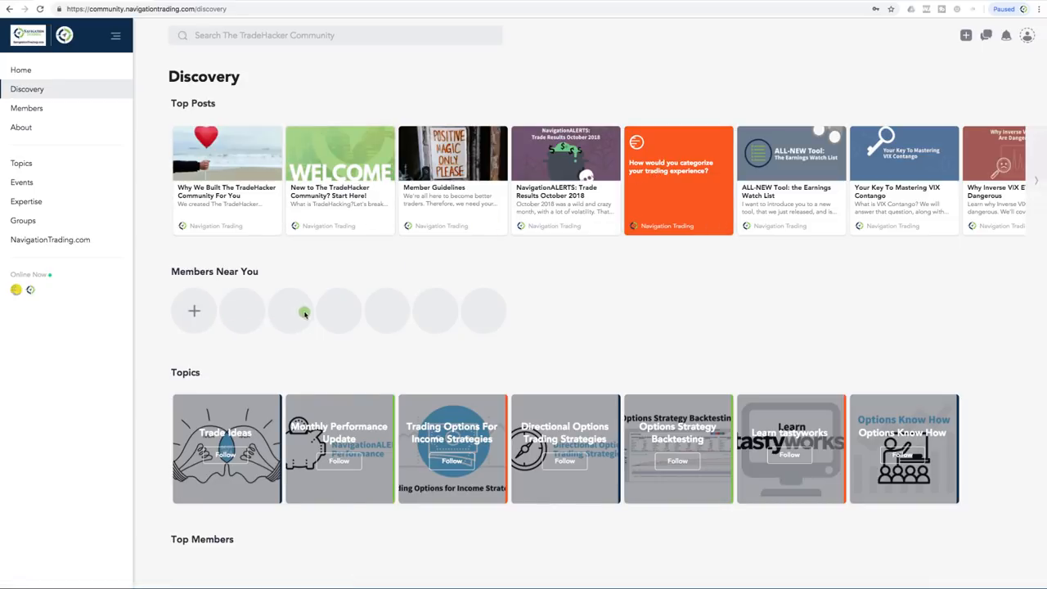
mouse_move(500, 312)
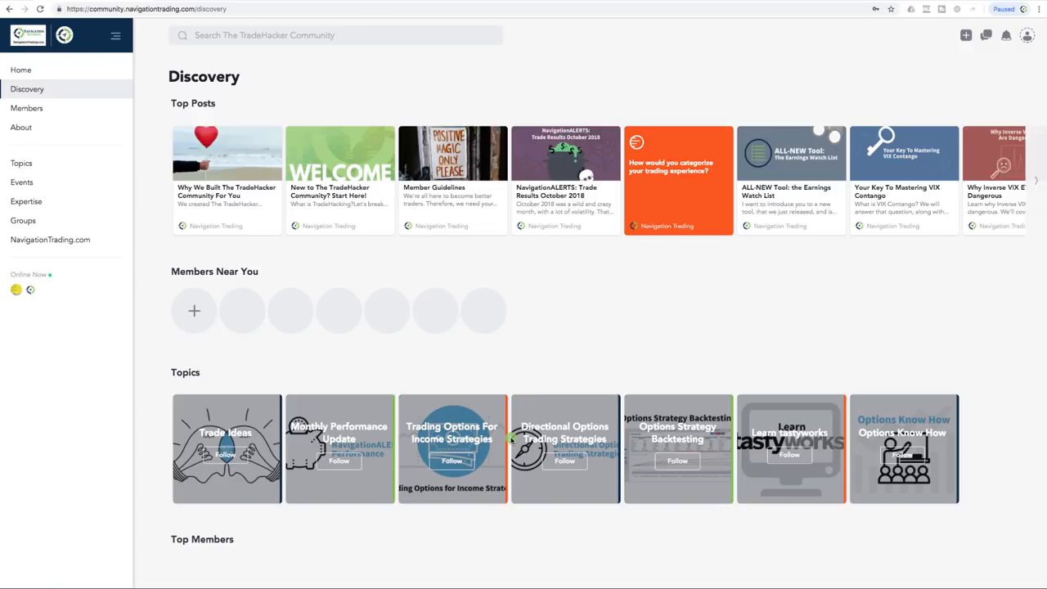
mouse_move(883, 454)
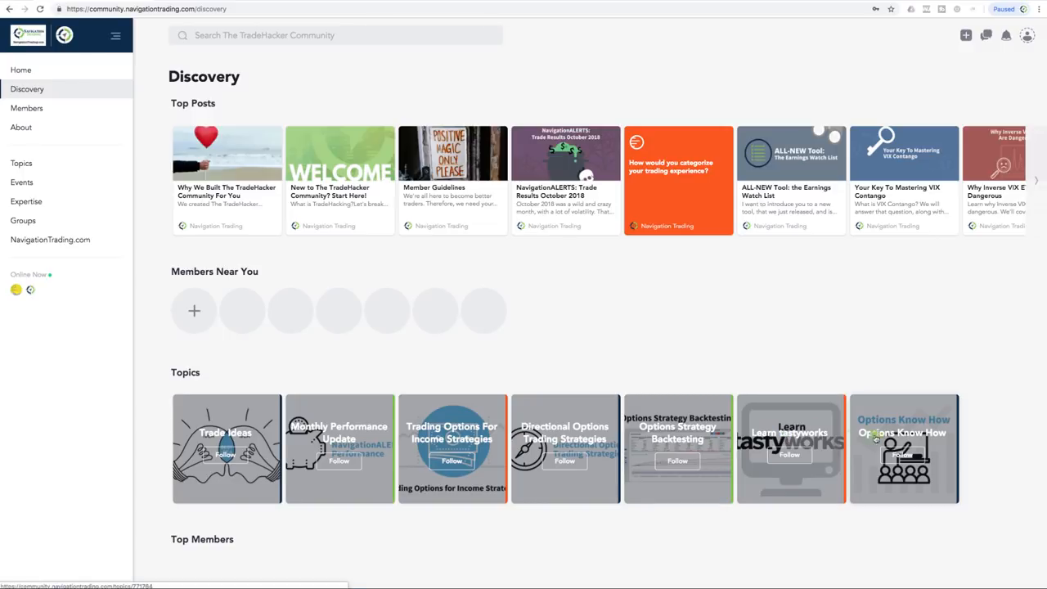
scroll("down", 3)
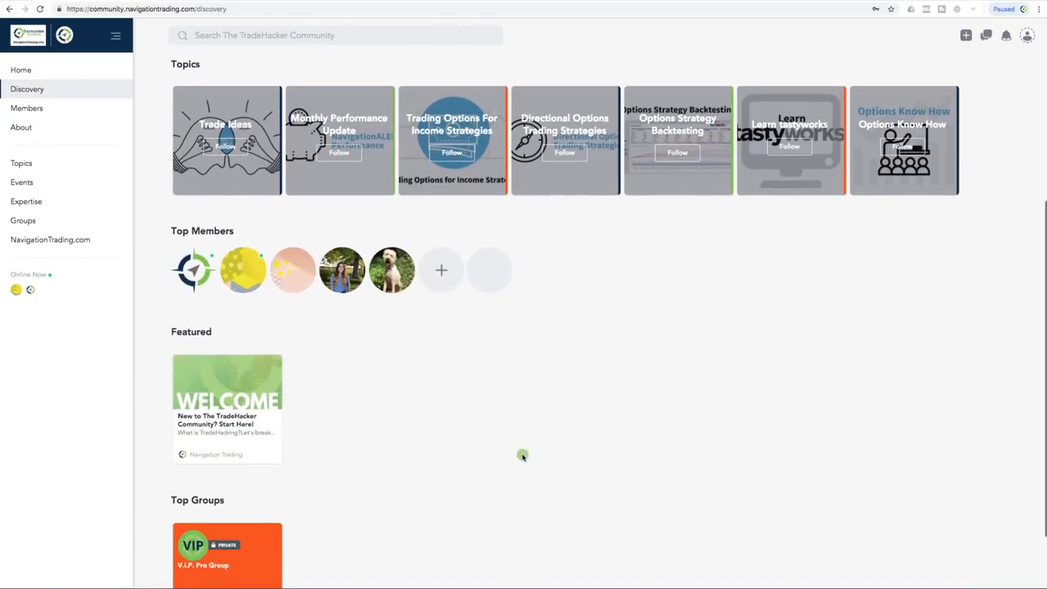
scroll("down", 3)
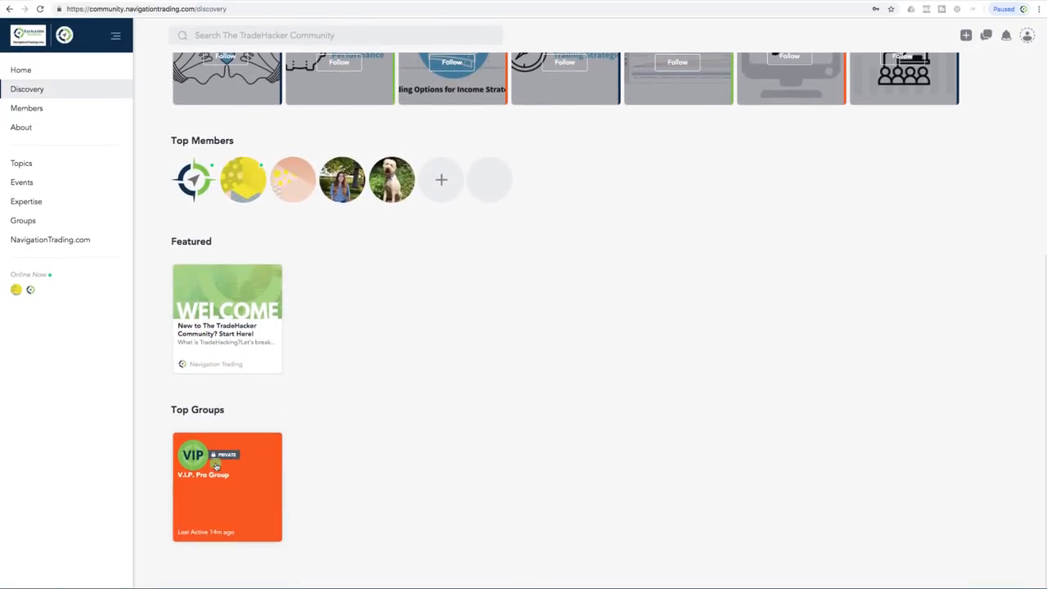
scroll("up", 3)
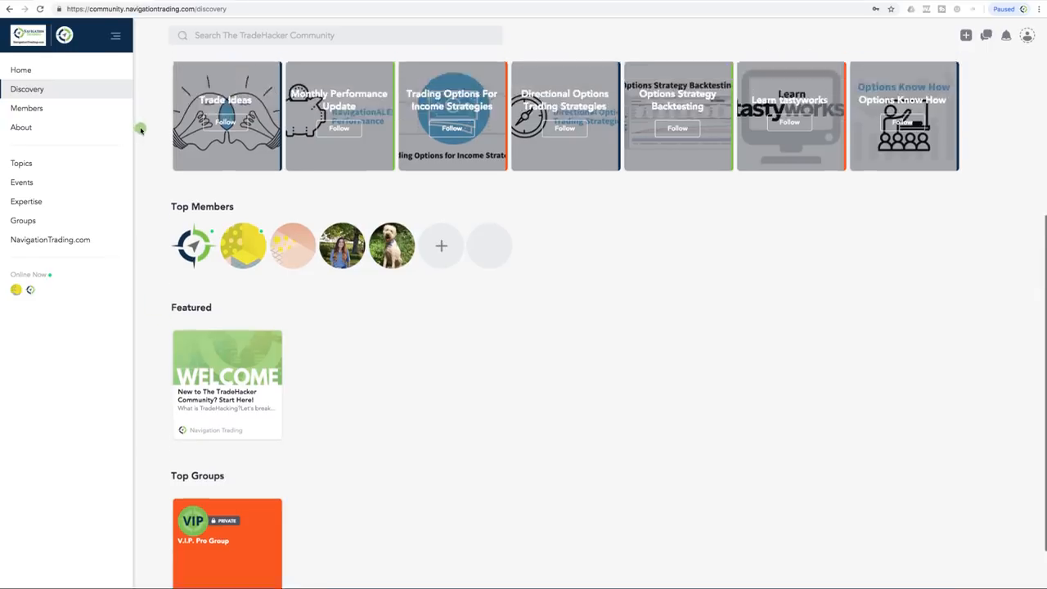
left_click(27, 108)
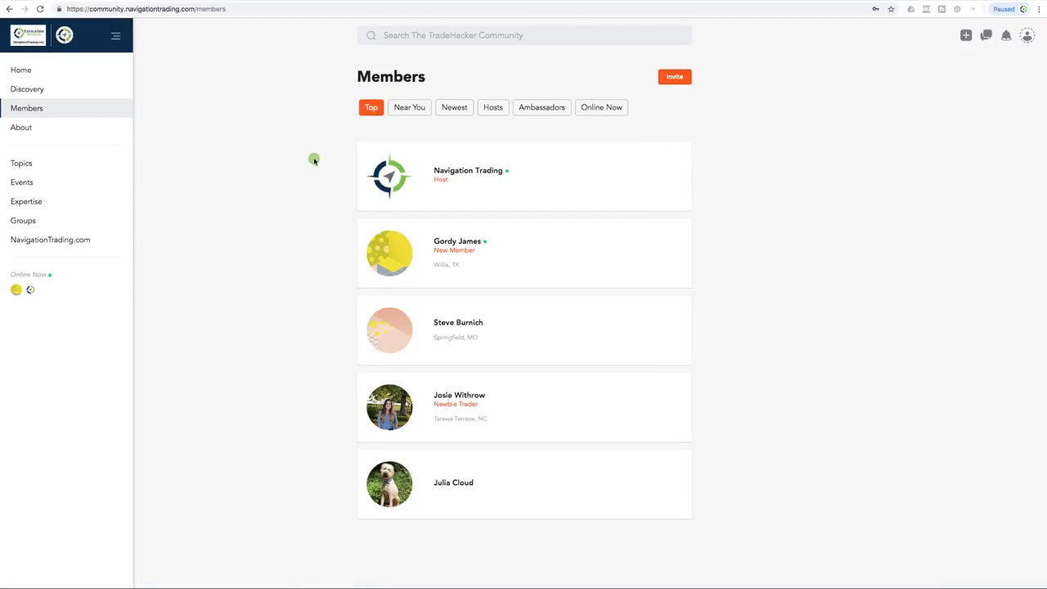
mouse_move(499, 113)
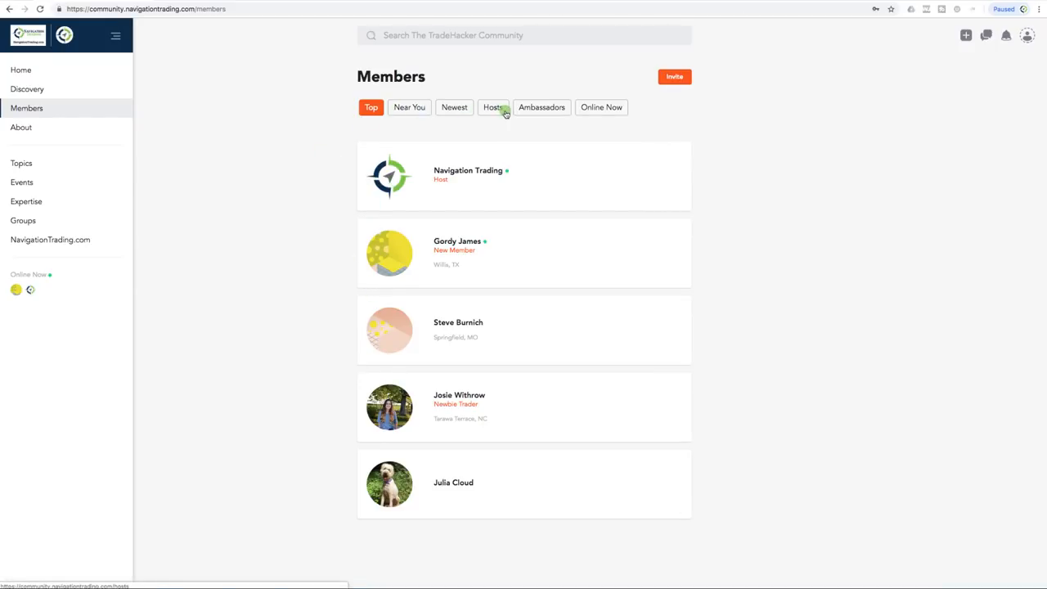
mouse_move(579, 118)
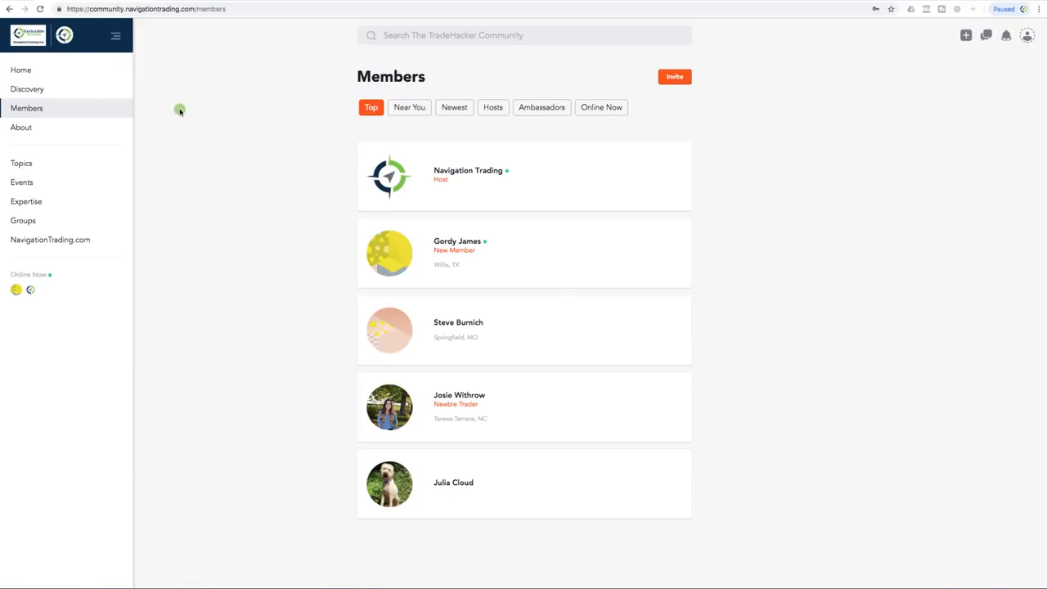
mouse_move(301, 208)
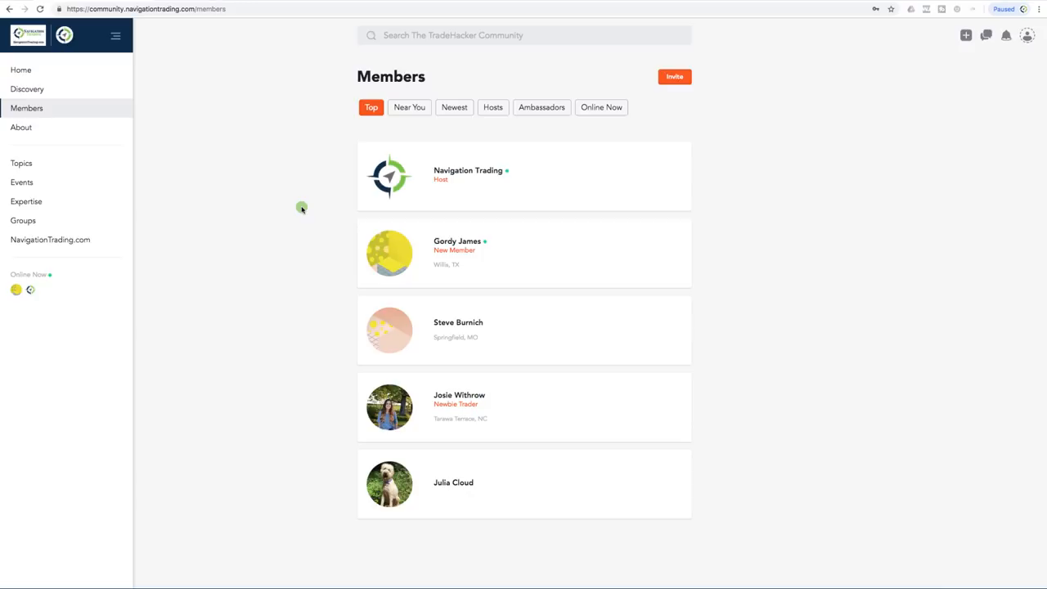
mouse_move(278, 202)
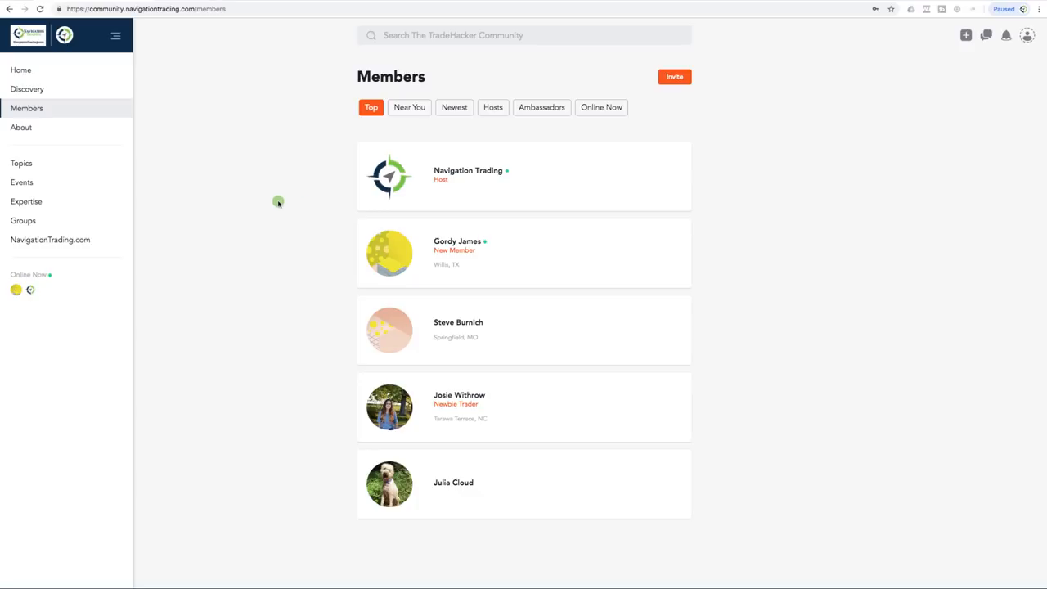
mouse_move(37, 129)
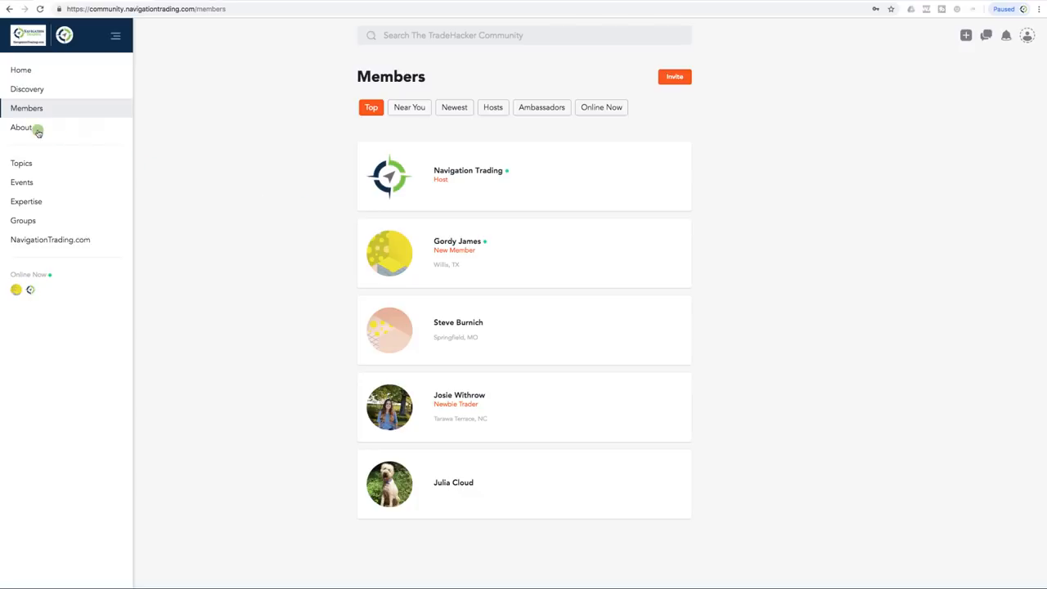
Open the community's About panel showing its mission statement and description.
left_click(21, 127)
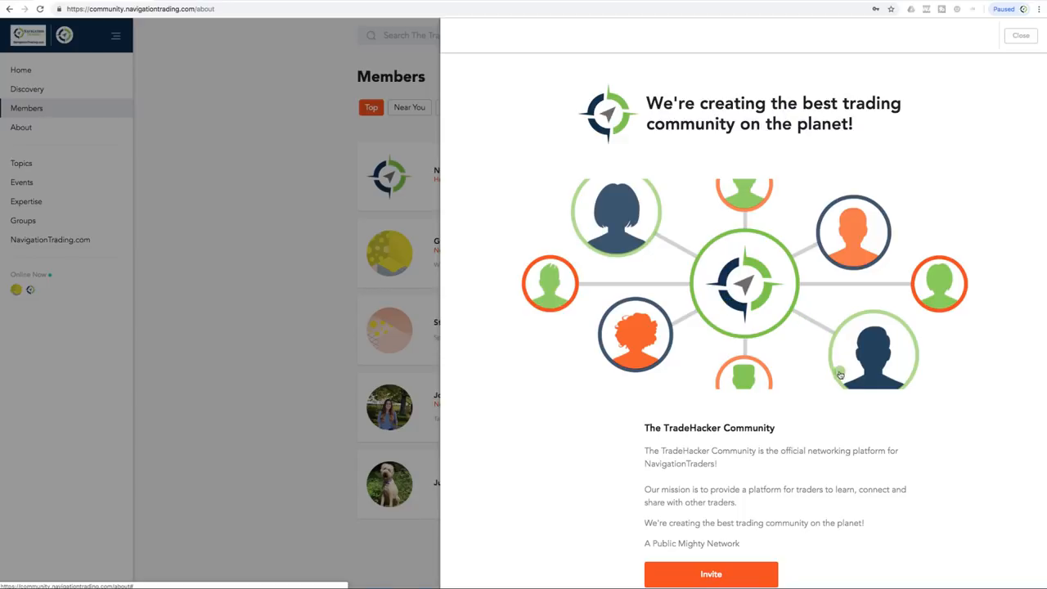
Read the About panel down to member count and app downloads, then close it.
scroll("down", 3)
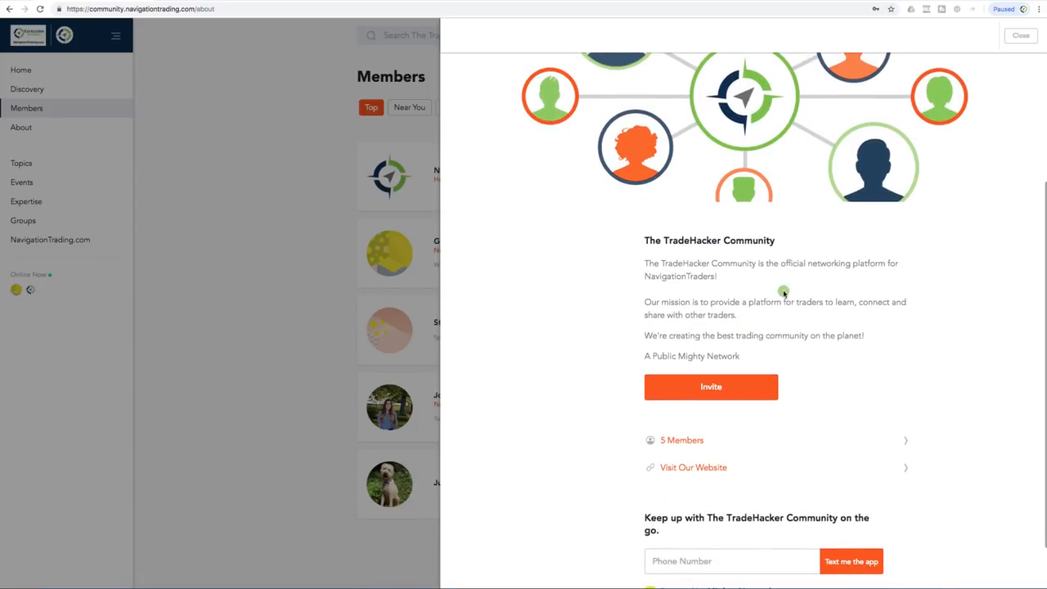
scroll("down", 3)
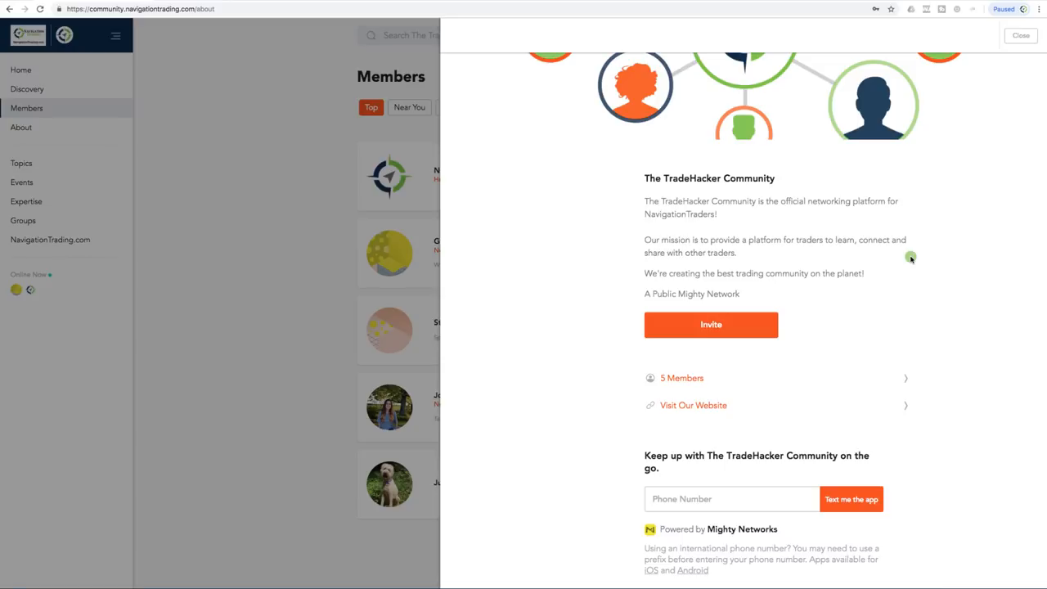
mouse_move(759, 499)
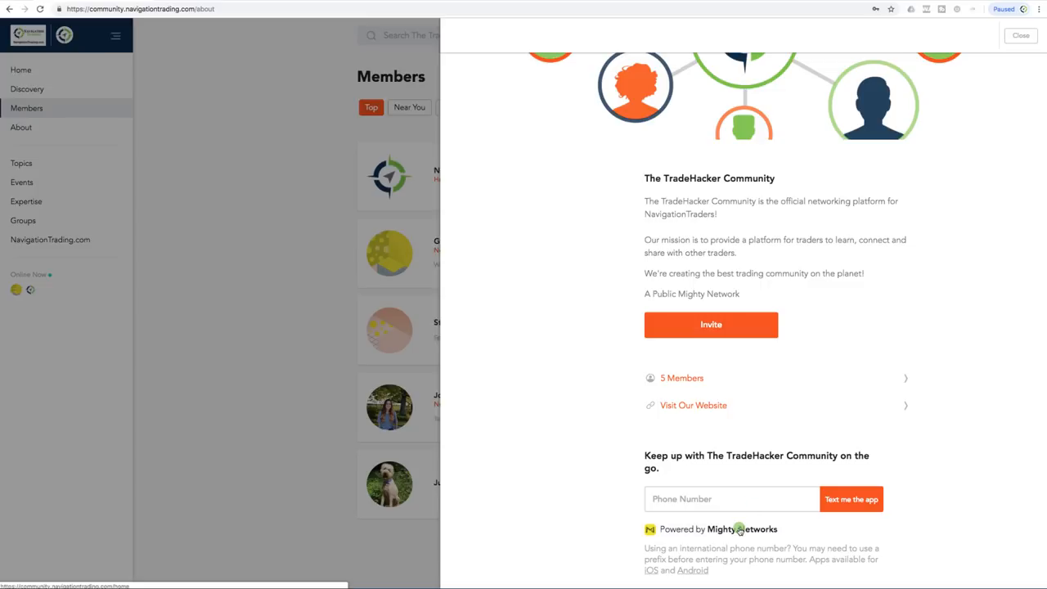
mouse_move(790, 528)
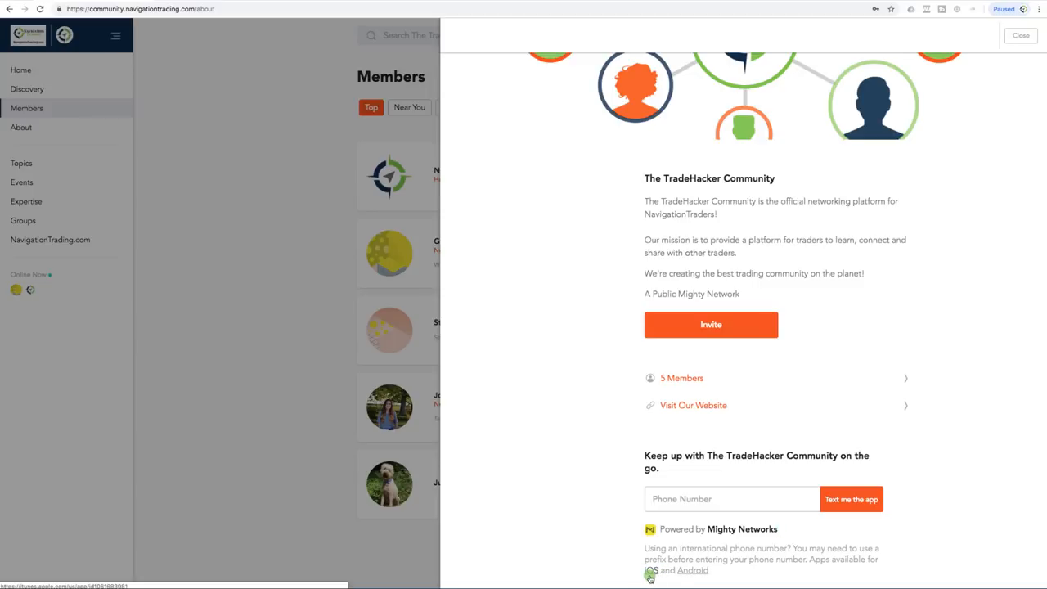
mouse_move(675, 588)
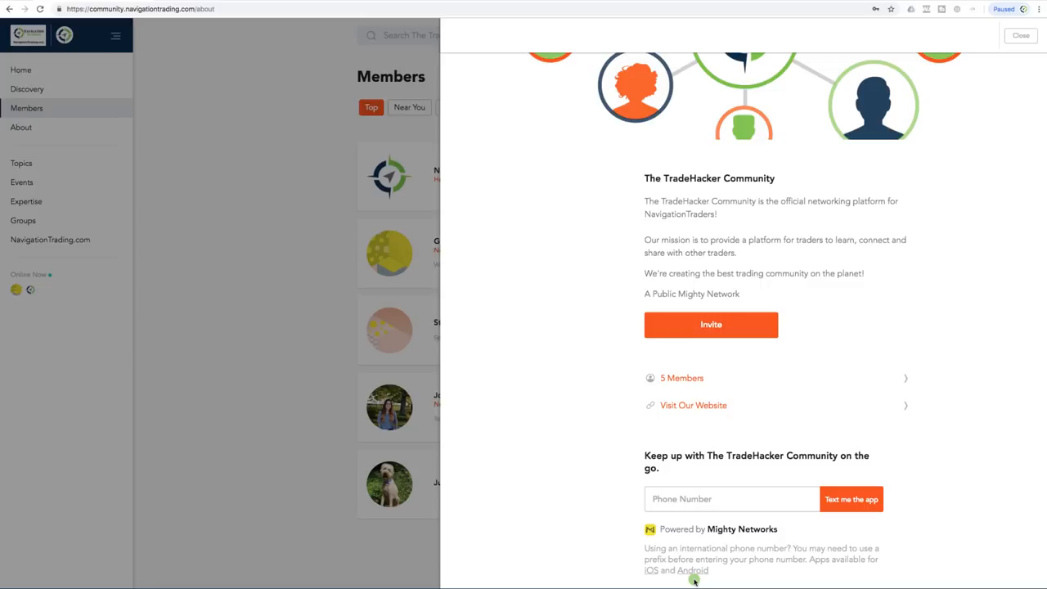
mouse_move(263, 181)
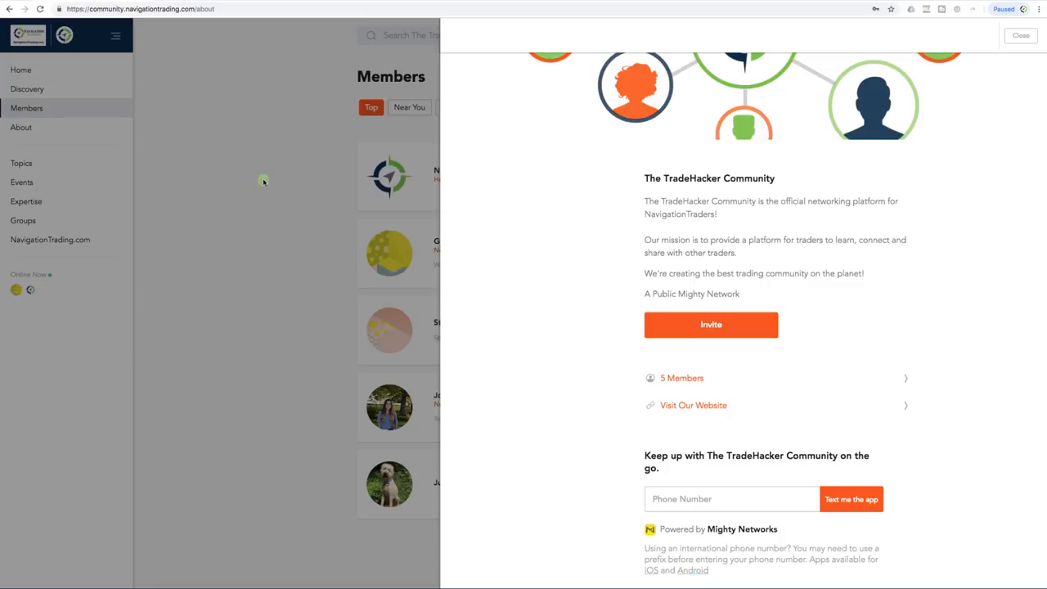
left_click(21, 163)
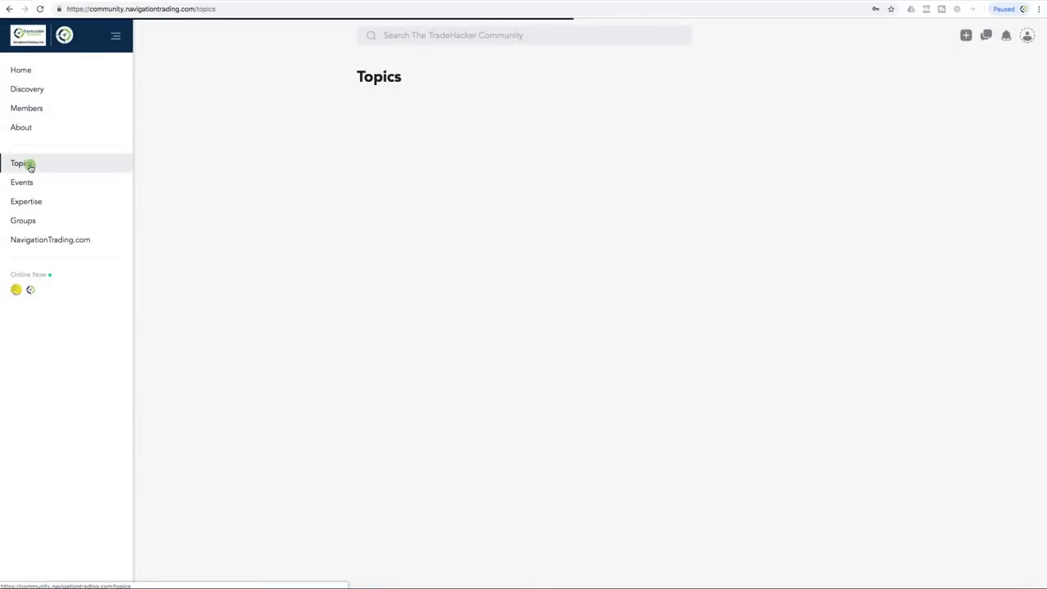
Open the Topics page to browse topics like Trade Ideas, then go to Events.
left_click(21, 163)
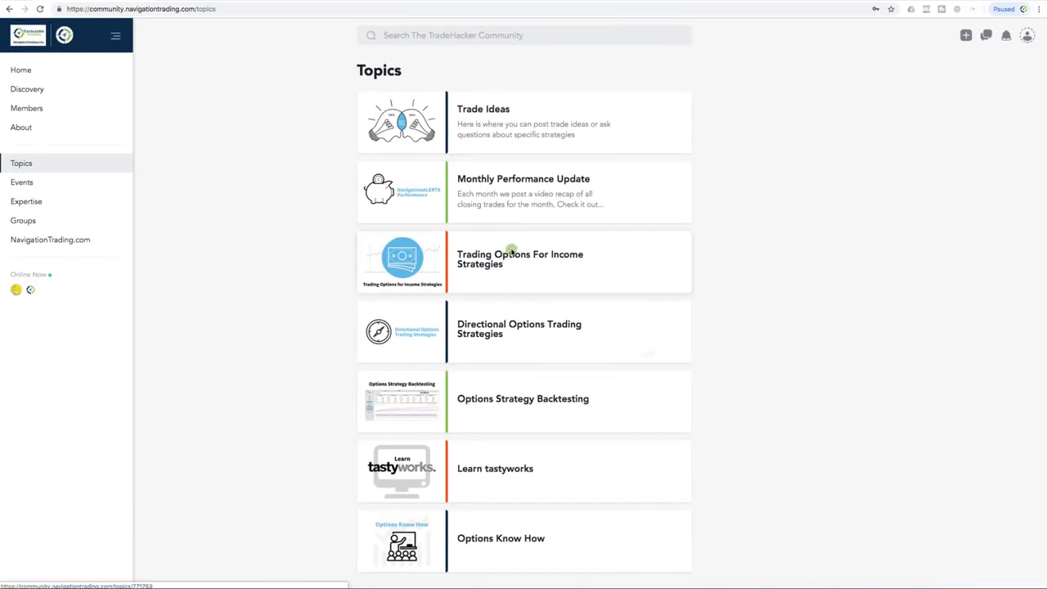
mouse_move(510, 139)
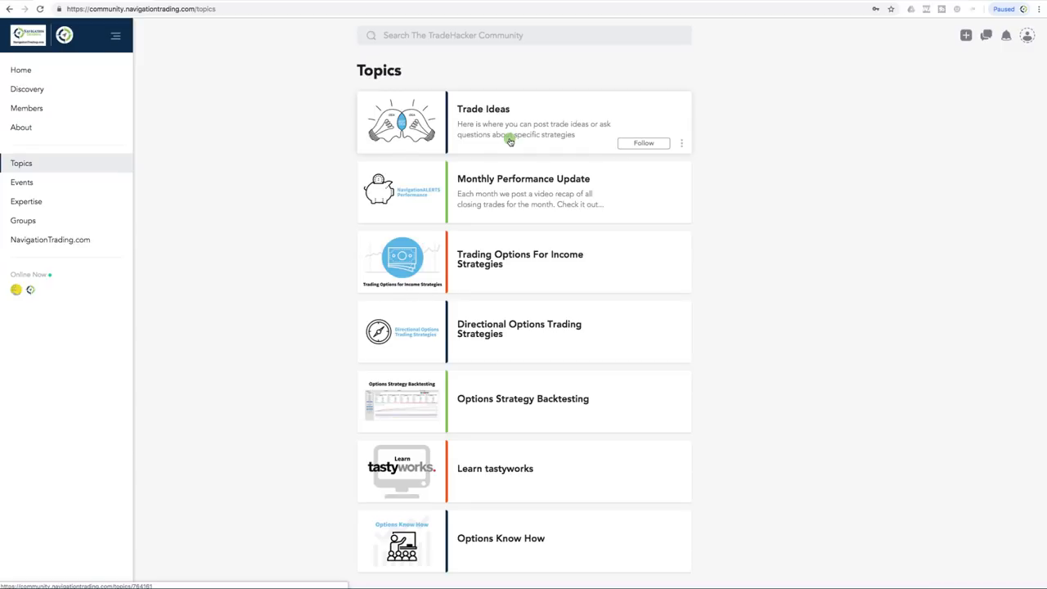
mouse_move(482, 142)
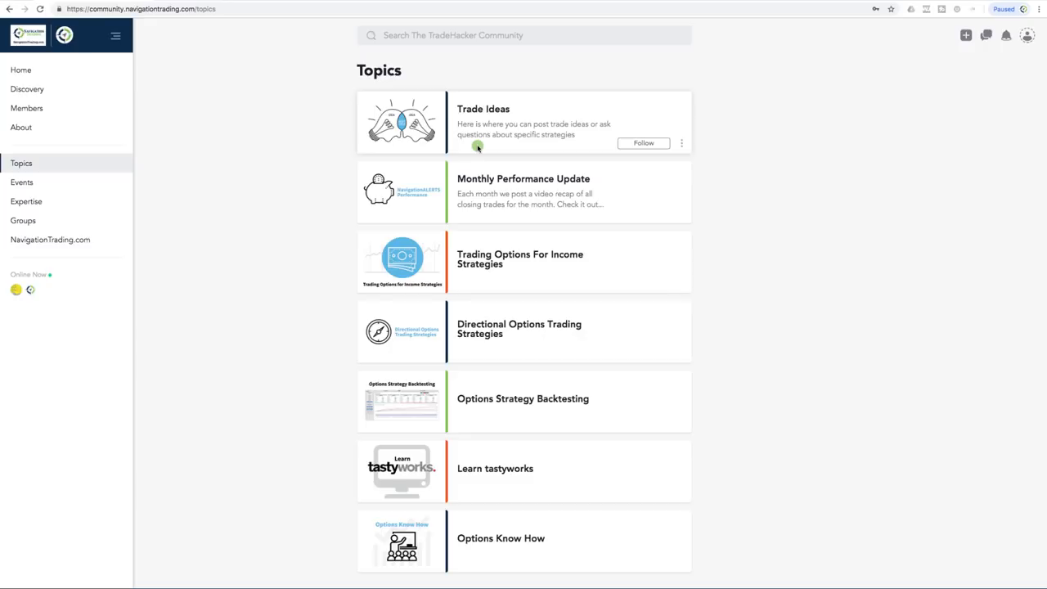
left_click(22, 181)
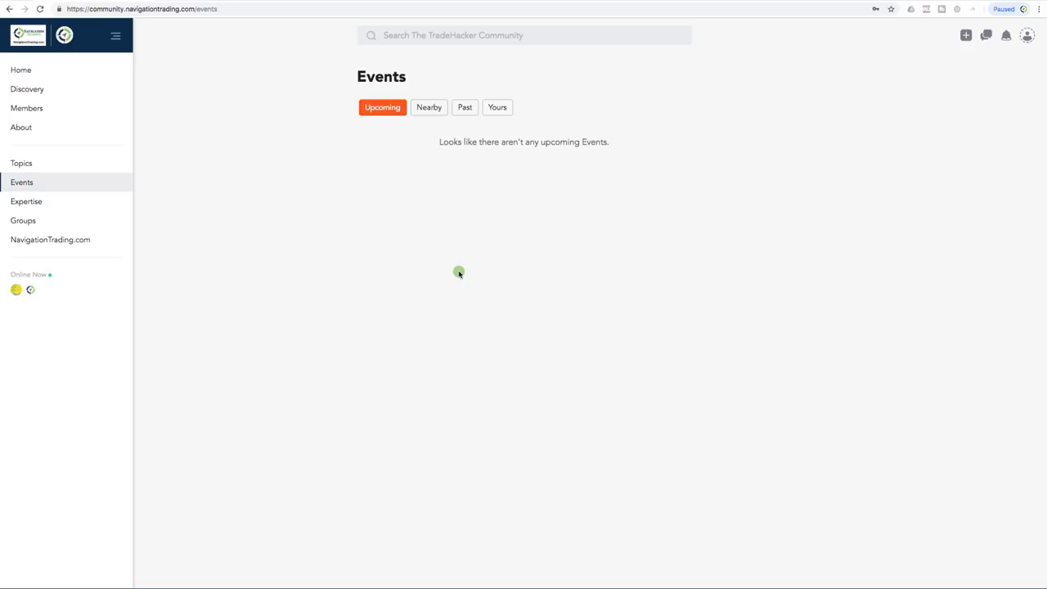
mouse_move(488, 211)
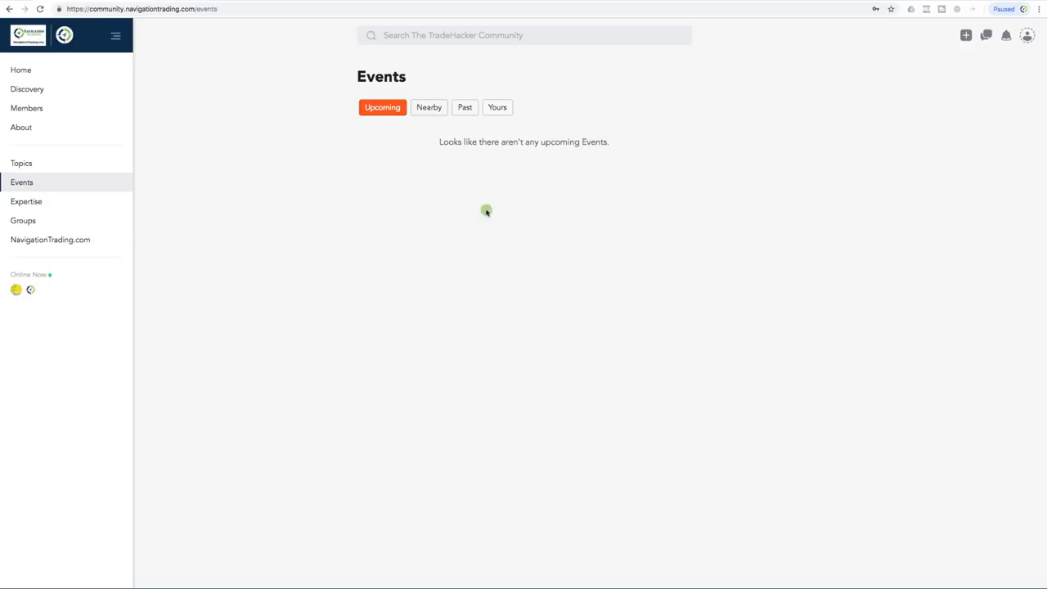
mouse_move(463, 181)
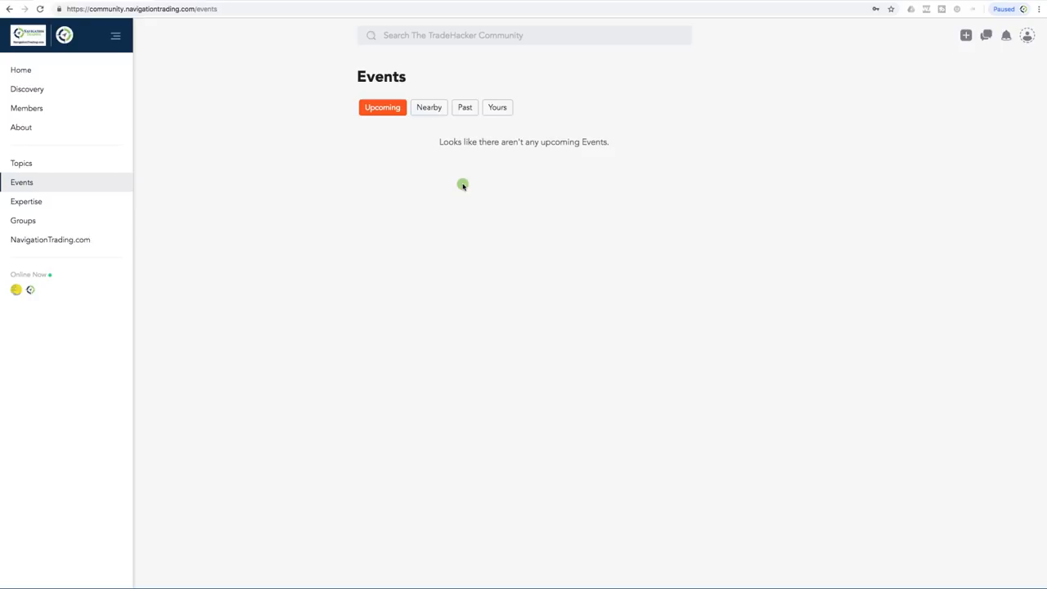
mouse_move(41, 201)
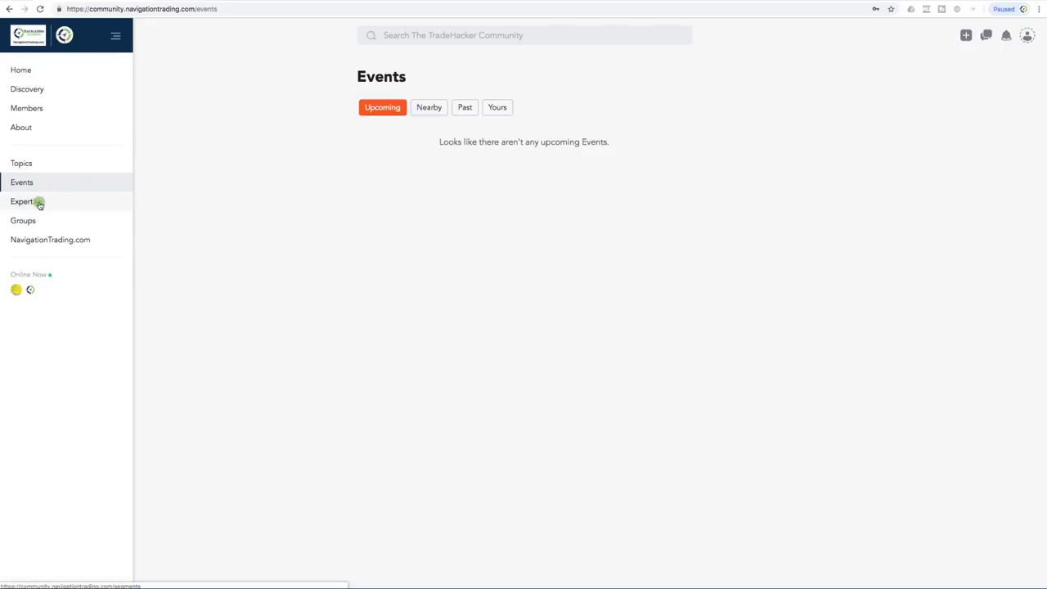
Leave the empty Events page for the Expertise page listing Newbie Trader.
left_click(25, 201)
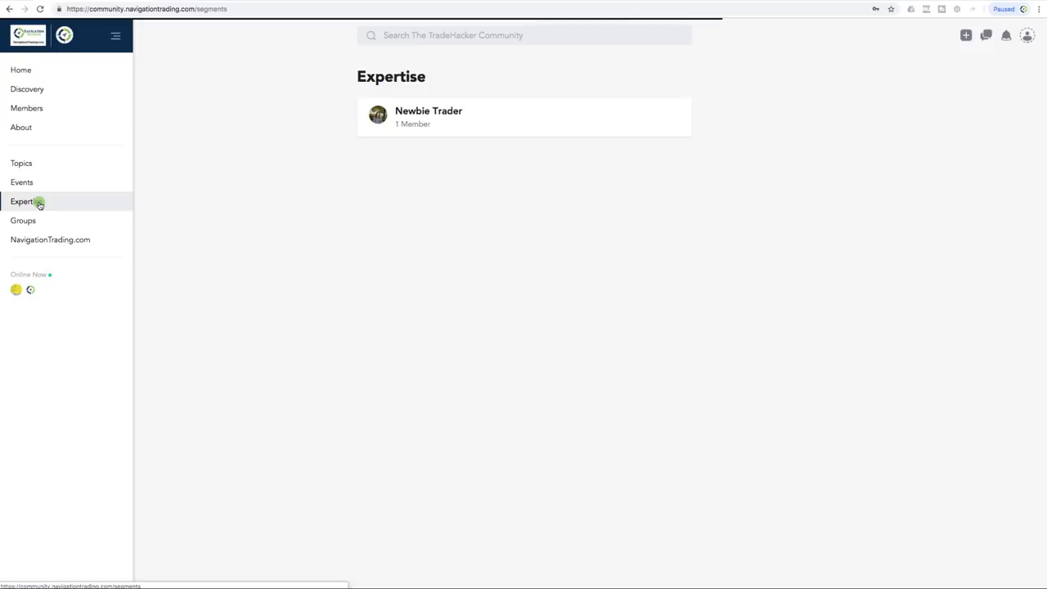
mouse_move(384, 220)
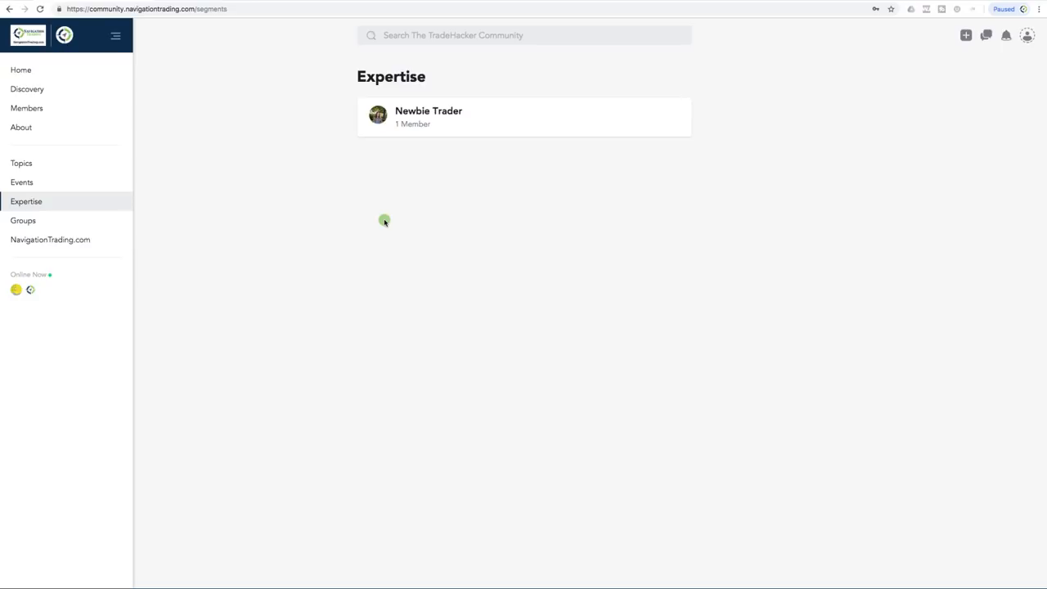
mouse_move(56, 239)
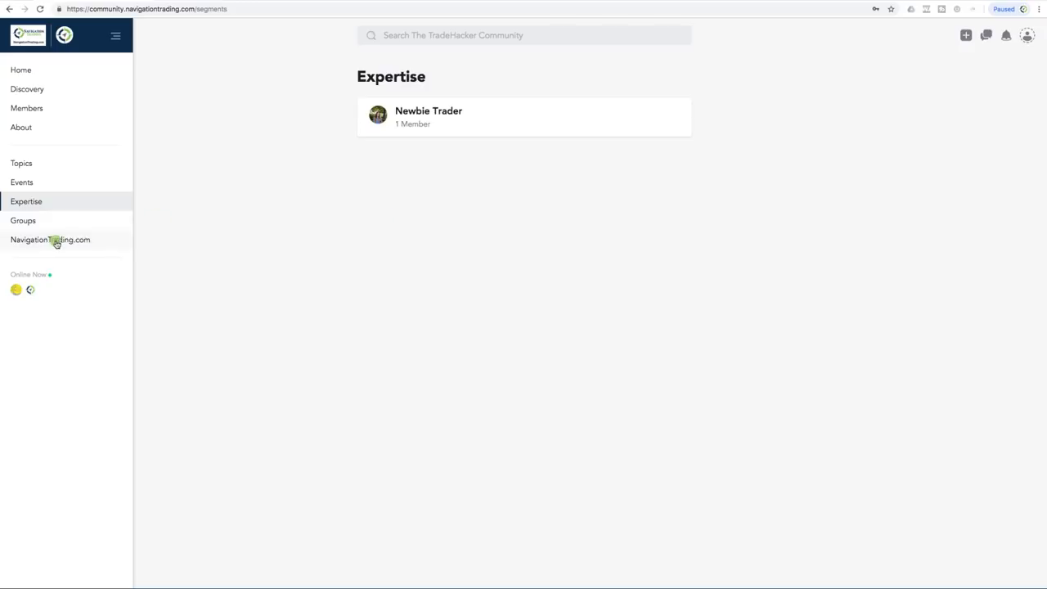
mouse_move(54, 242)
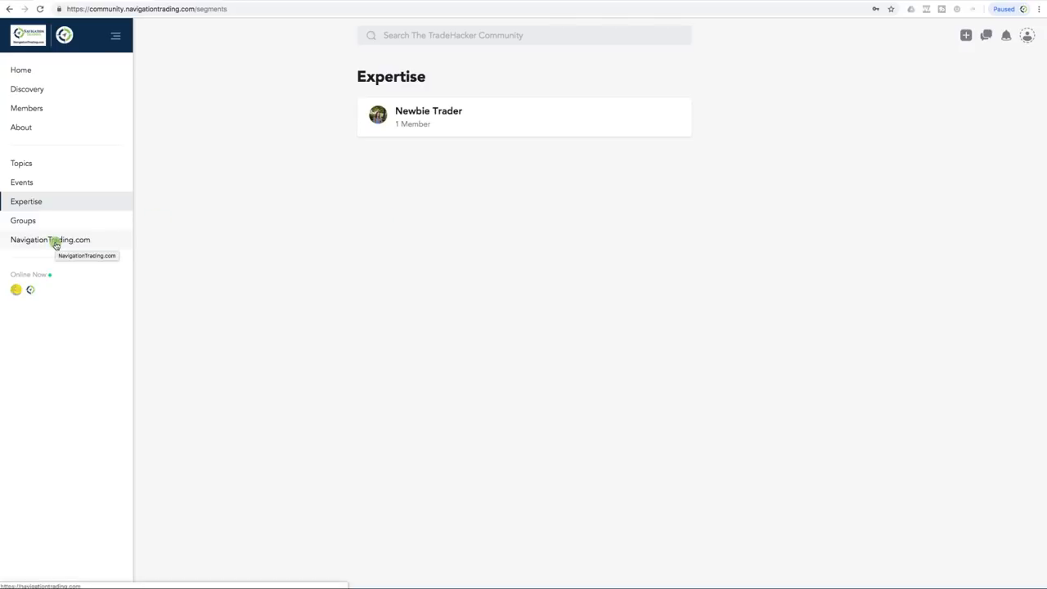
mouse_move(325, 215)
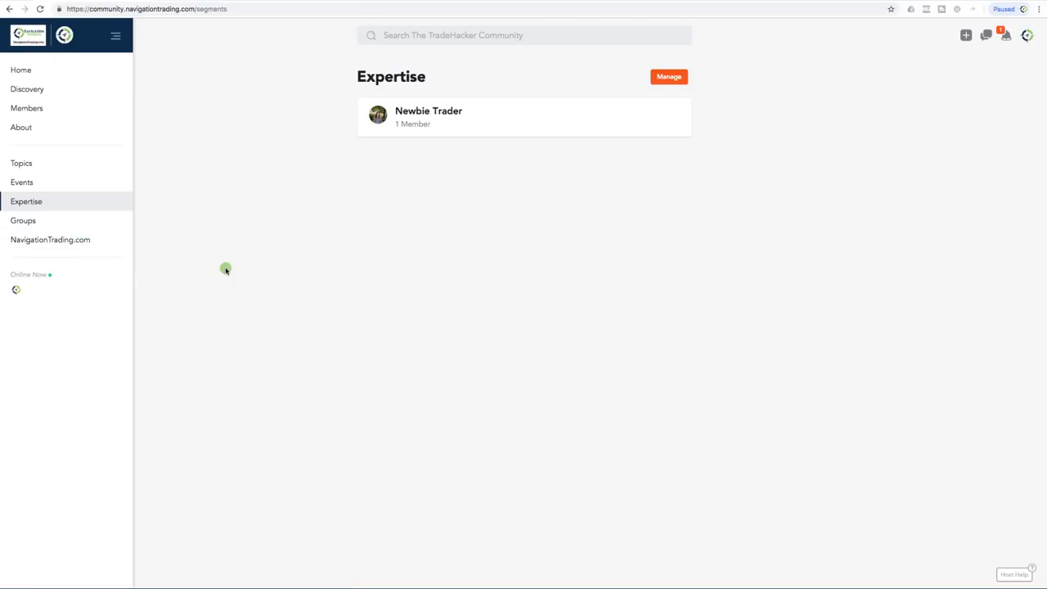
mouse_move(171, 240)
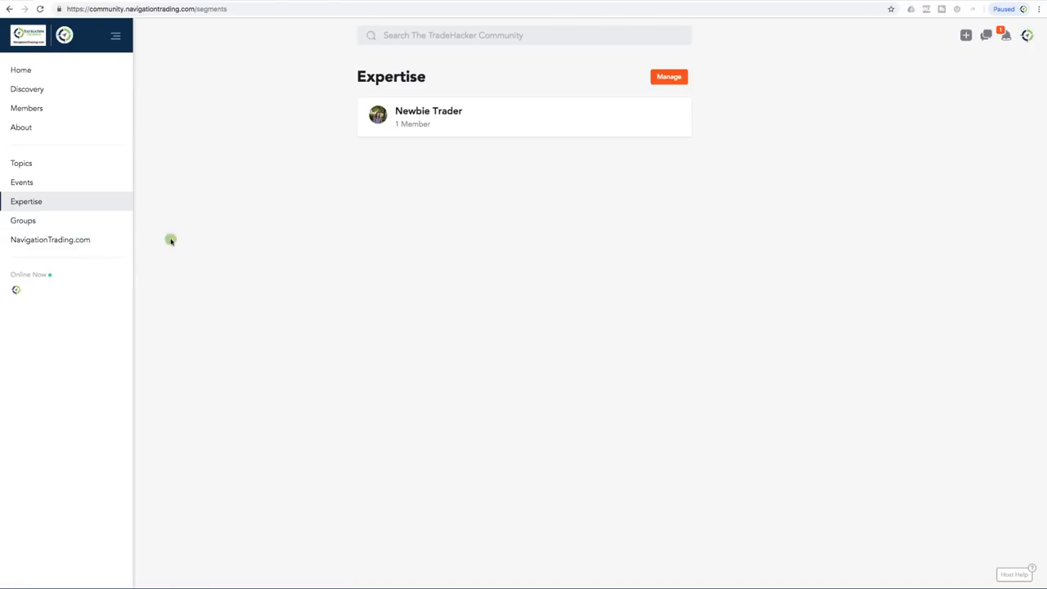
Open the Groups page listing the private two-member V.I.P. Pro Group.
left_click(23, 220)
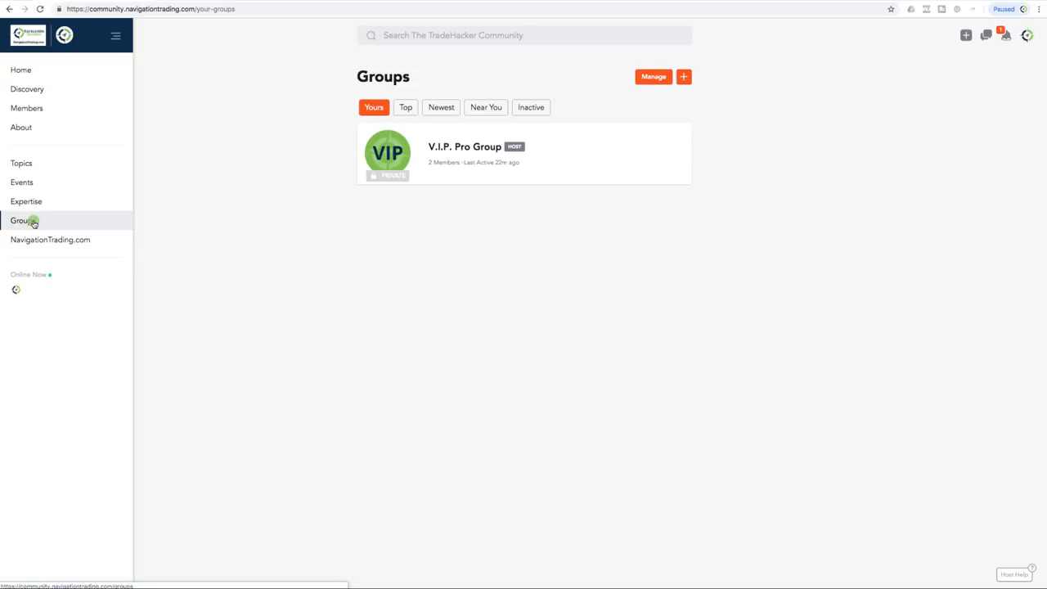
mouse_move(264, 224)
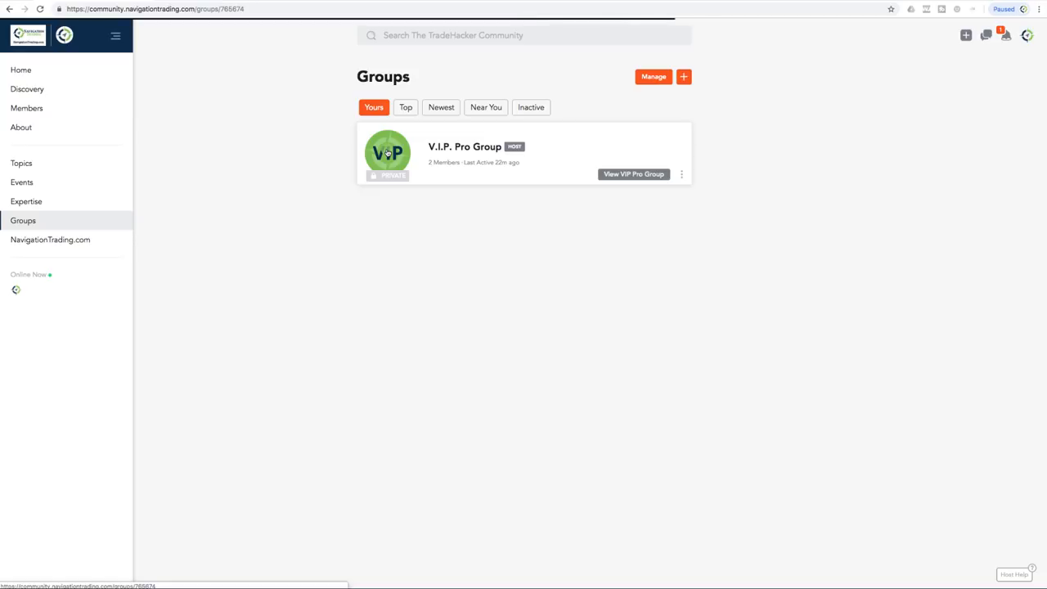
Open the V.I.P. Pro Group card under Yours to view its feed with the QQQ iron condor alert.
left_click(633, 173)
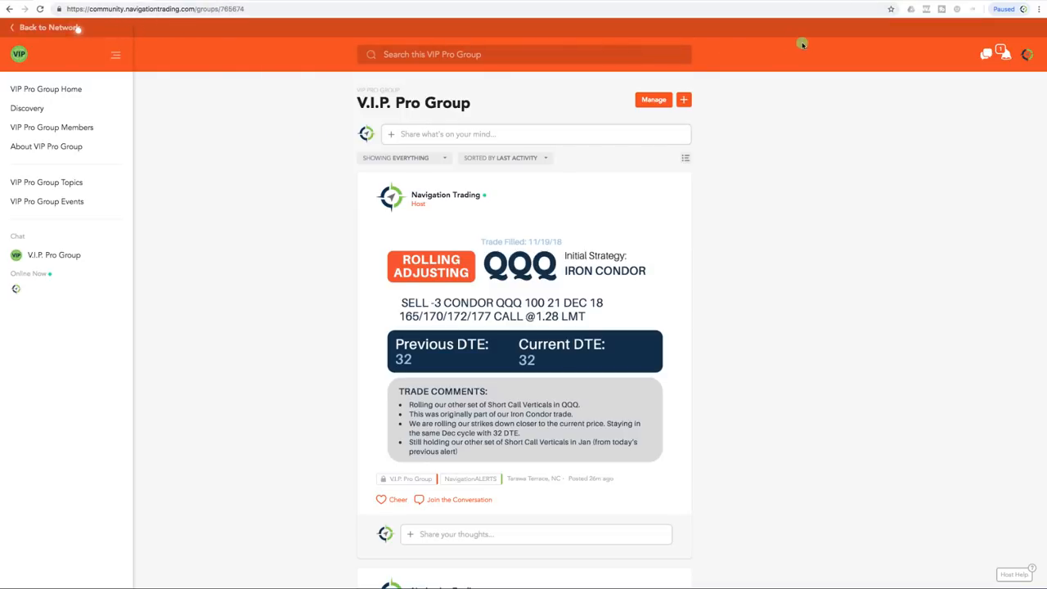
mouse_move(805, 179)
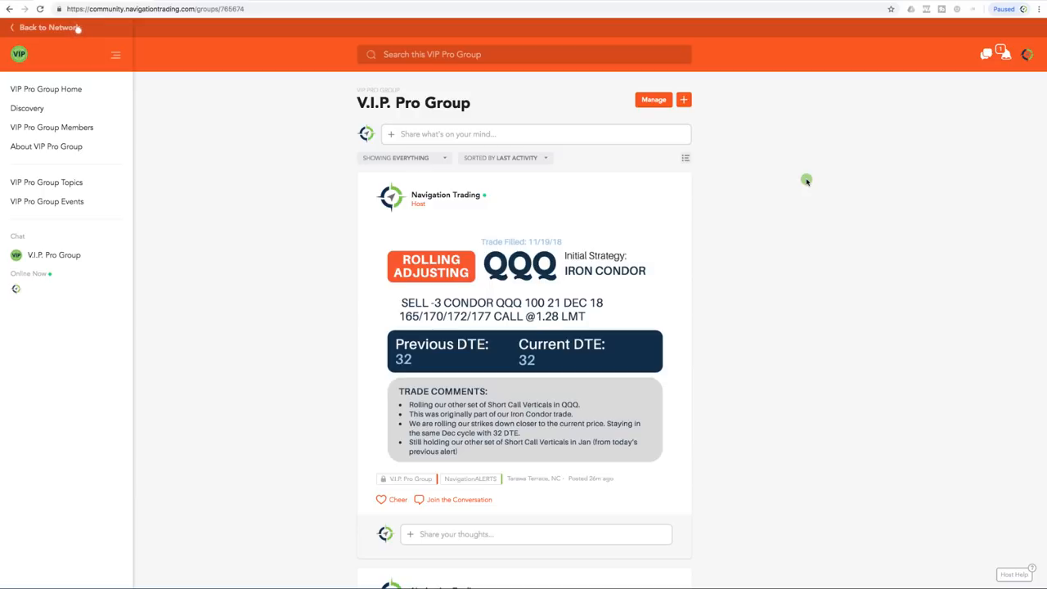
mouse_move(701, 269)
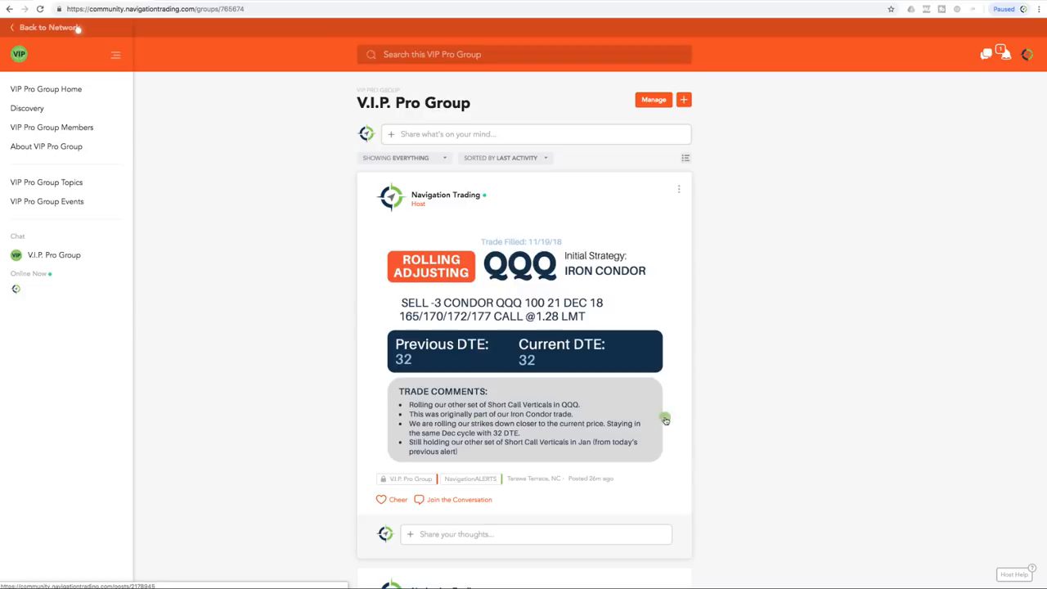
mouse_move(717, 417)
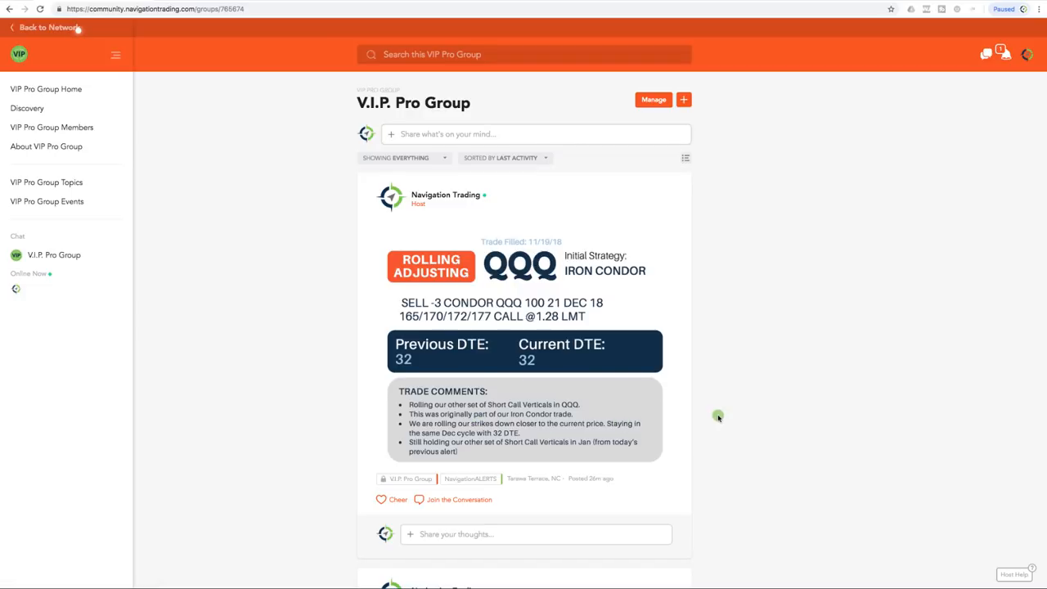